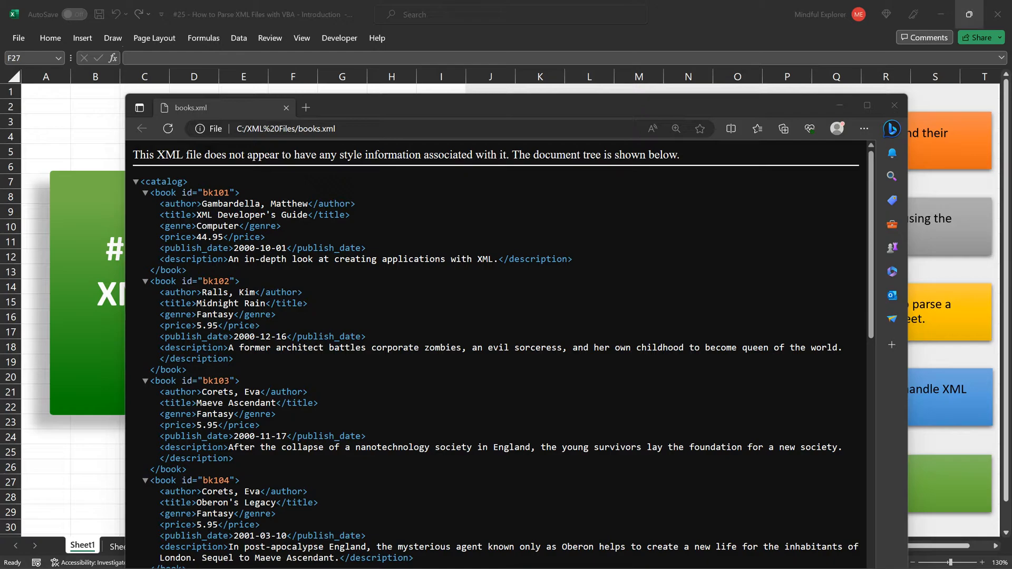
Show the books.xml file path, then collapse and re-expand the catalog node.
click(284, 129)
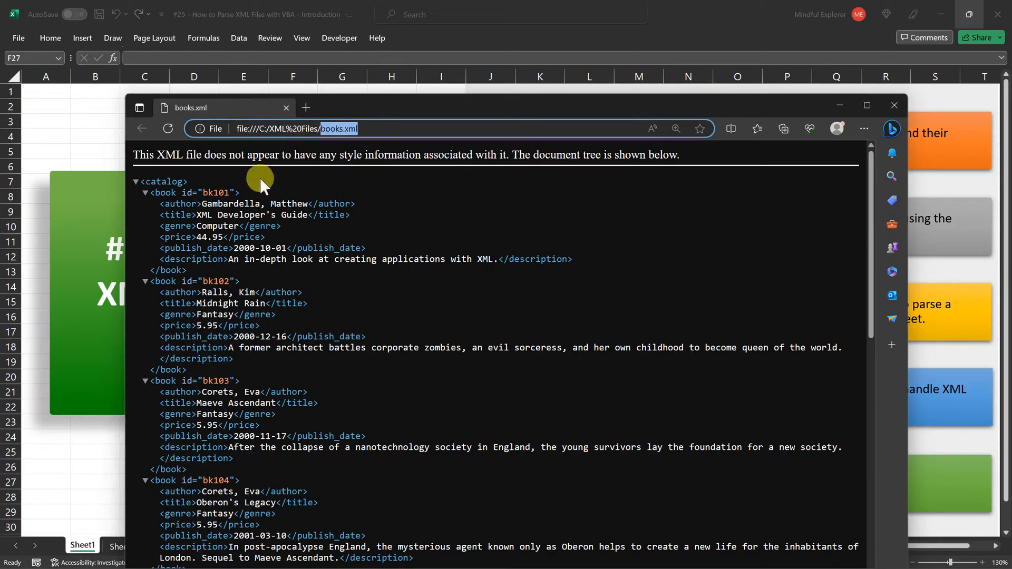
click(135, 181)
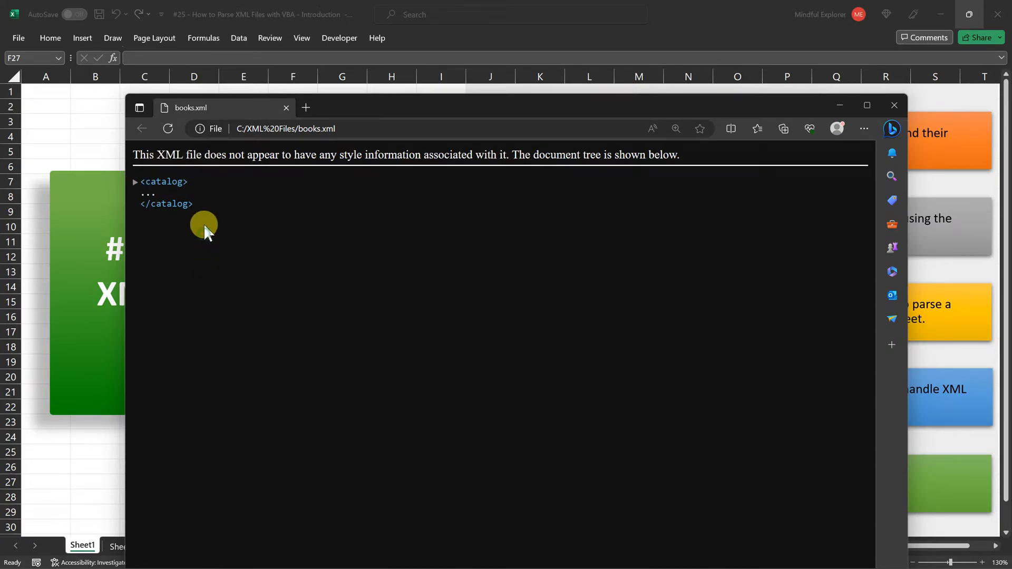
mouse_move(207, 213)
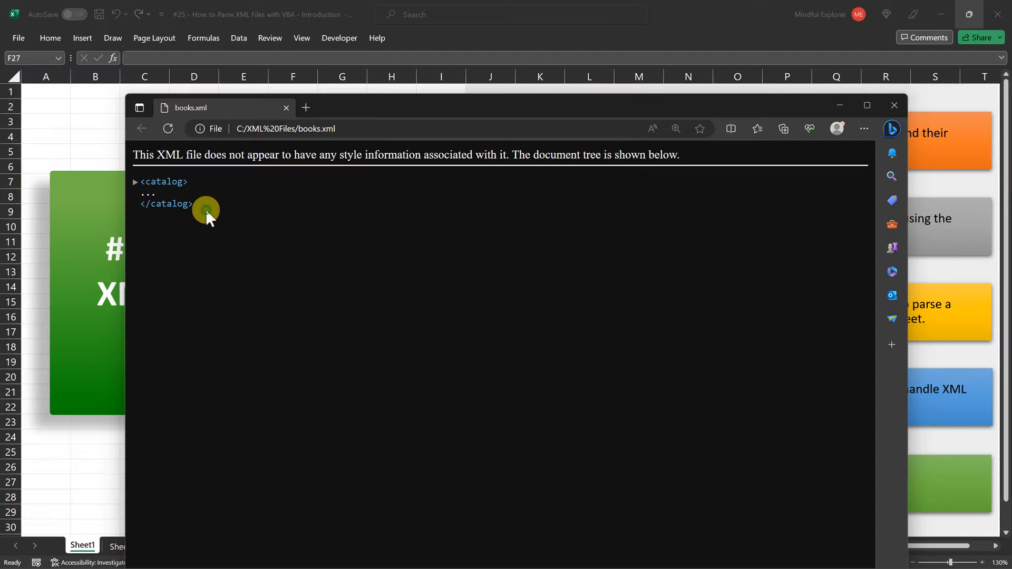
drag(205, 212, 170, 223)
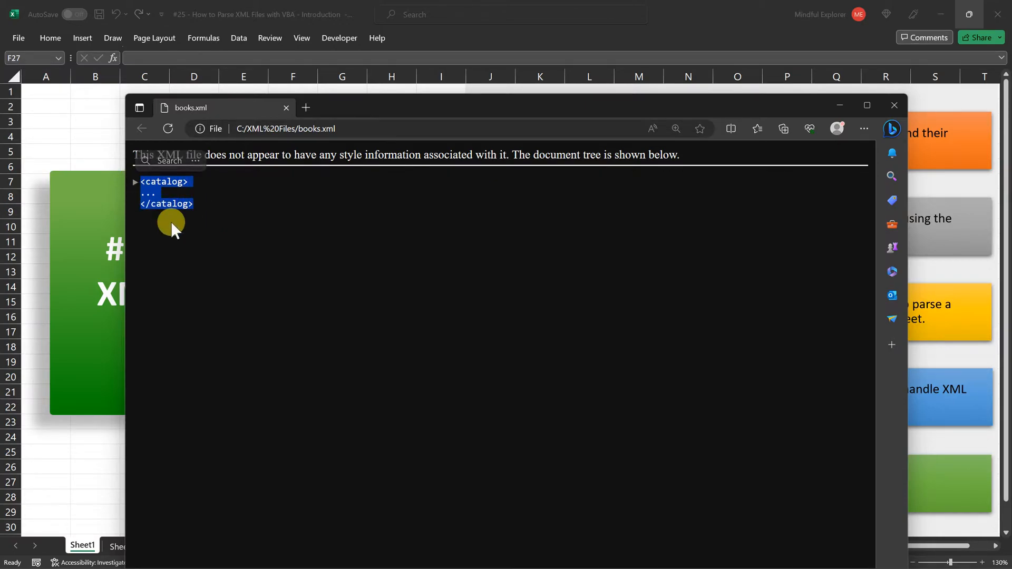
click(134, 181)
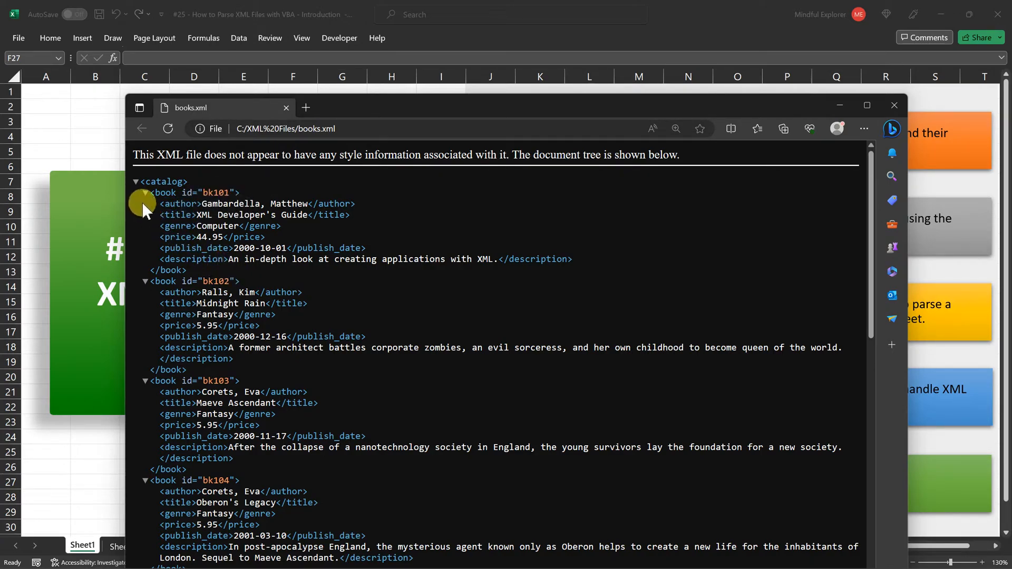
Highlight the first book's id attribute and value, then close Edge.
drag(142, 192, 216, 270)
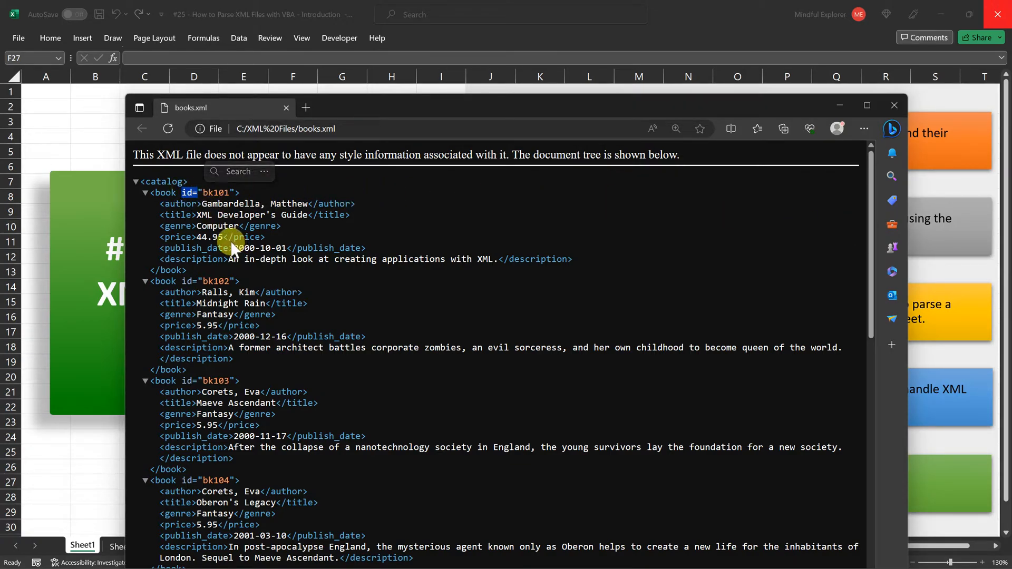
mouse_move(203, 199)
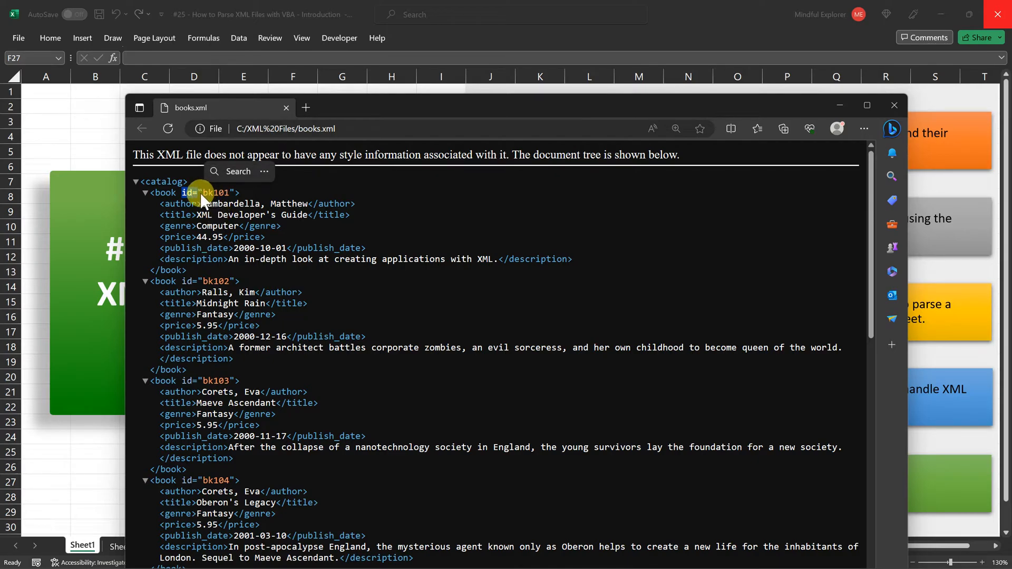
double_click(216, 192)
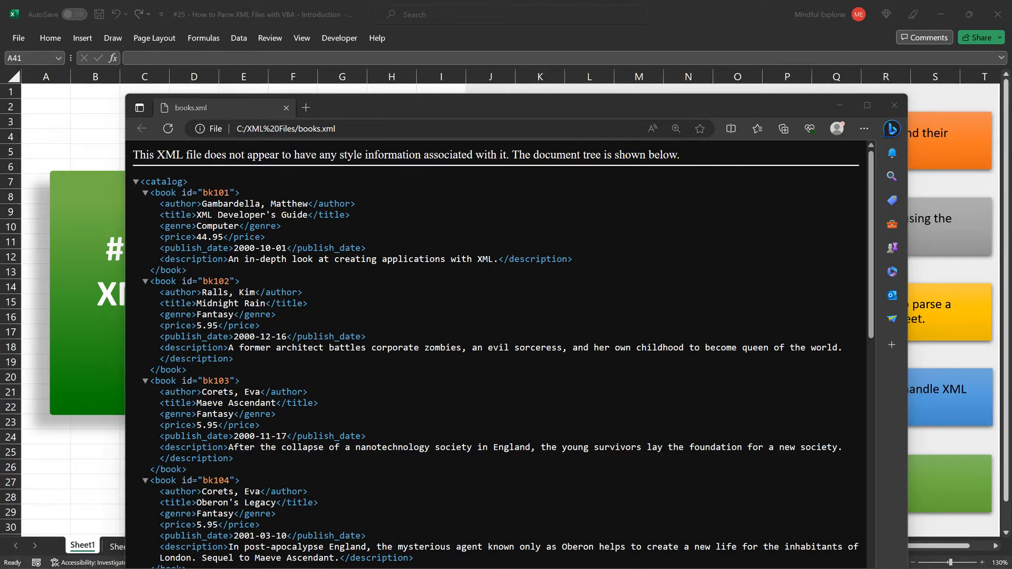
click(894, 104)
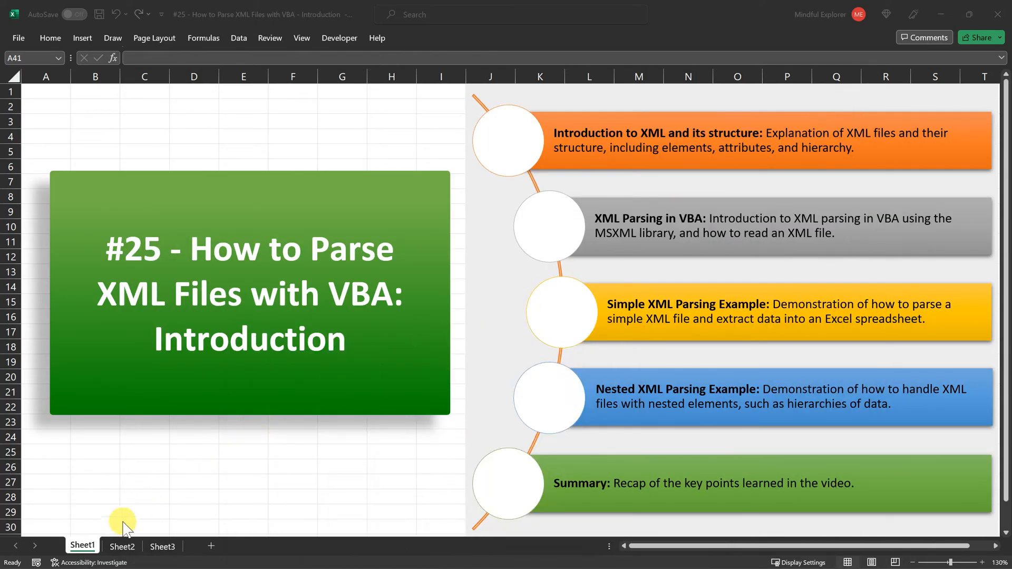
Switch to Sheet2 with its empty book-detail headers and show the Developer ribbon.
click(122, 547)
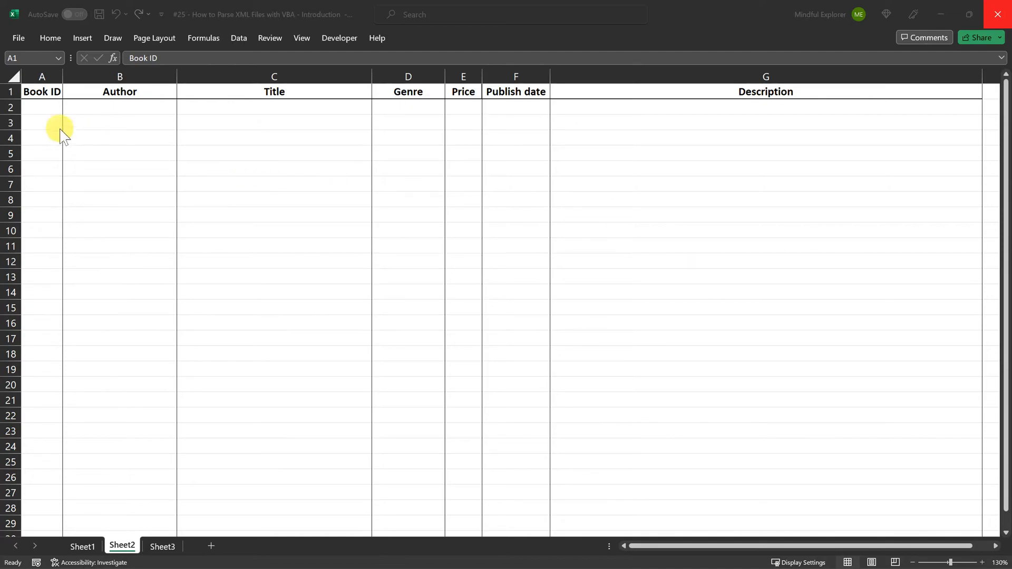
mouse_move(104, 122)
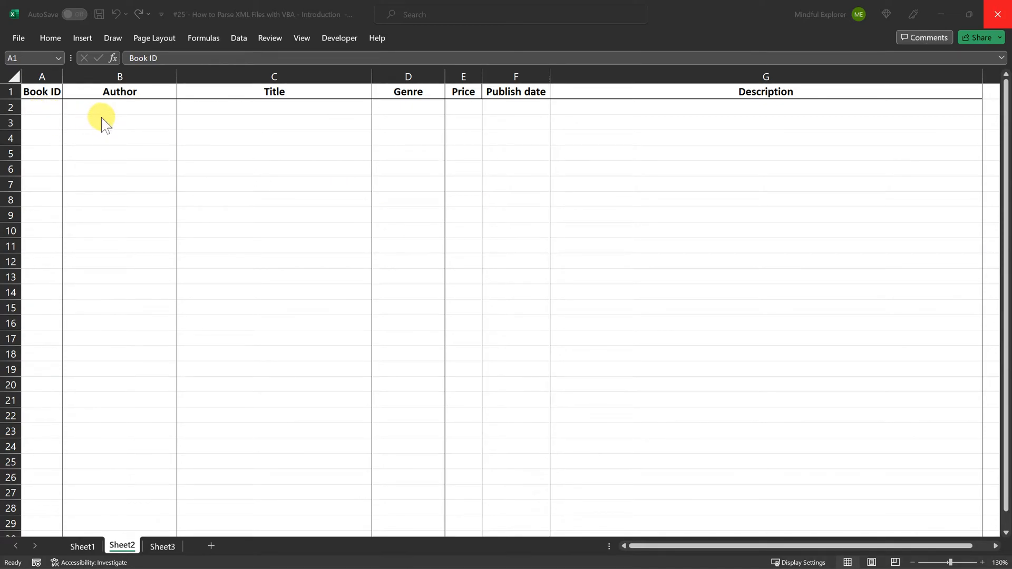
mouse_move(464, 126)
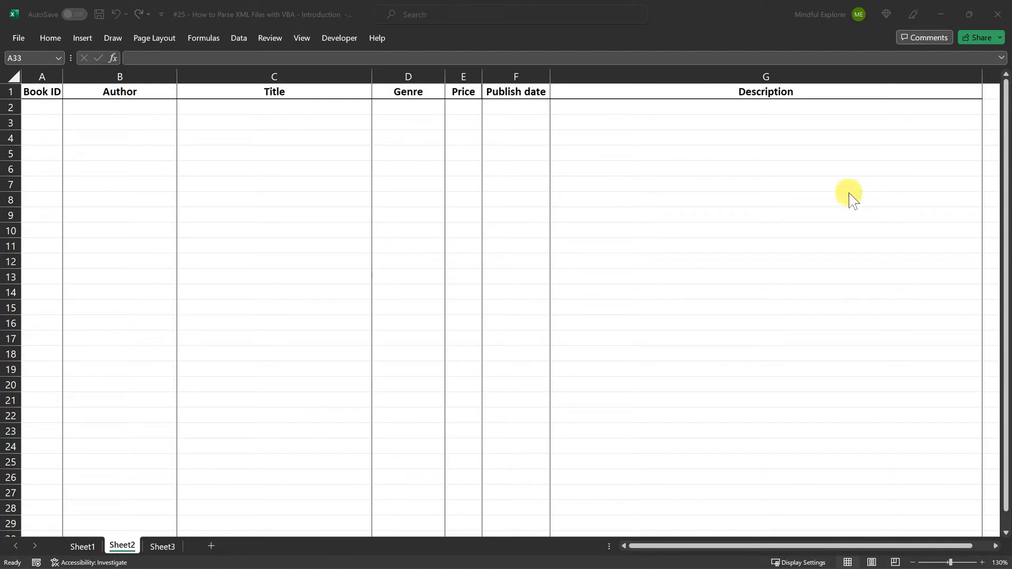
click(339, 37)
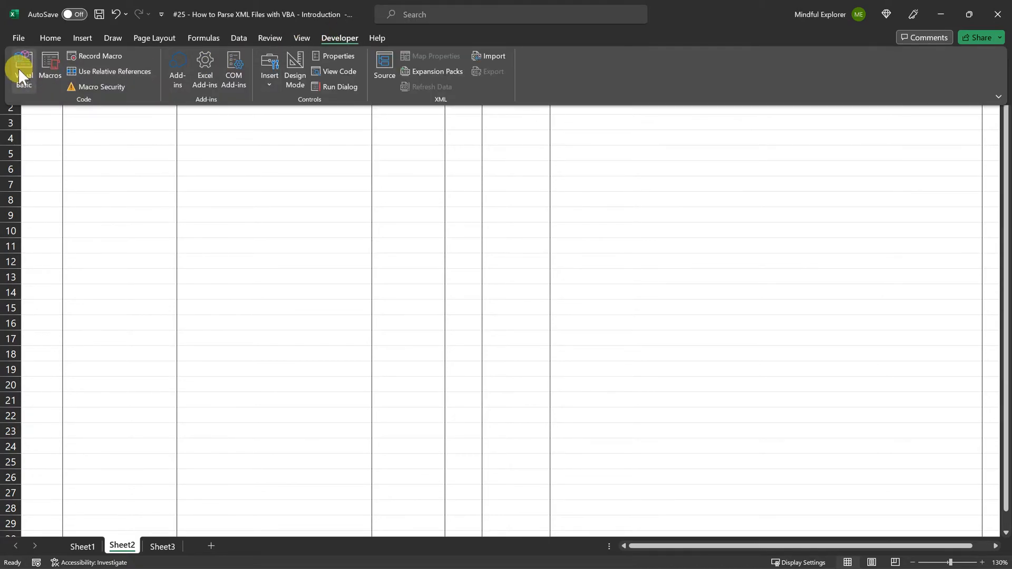
Open the Visual Basic editor and highlight MSXML2 and DOM in ReadBookDetailsFromXML.
click(21, 68)
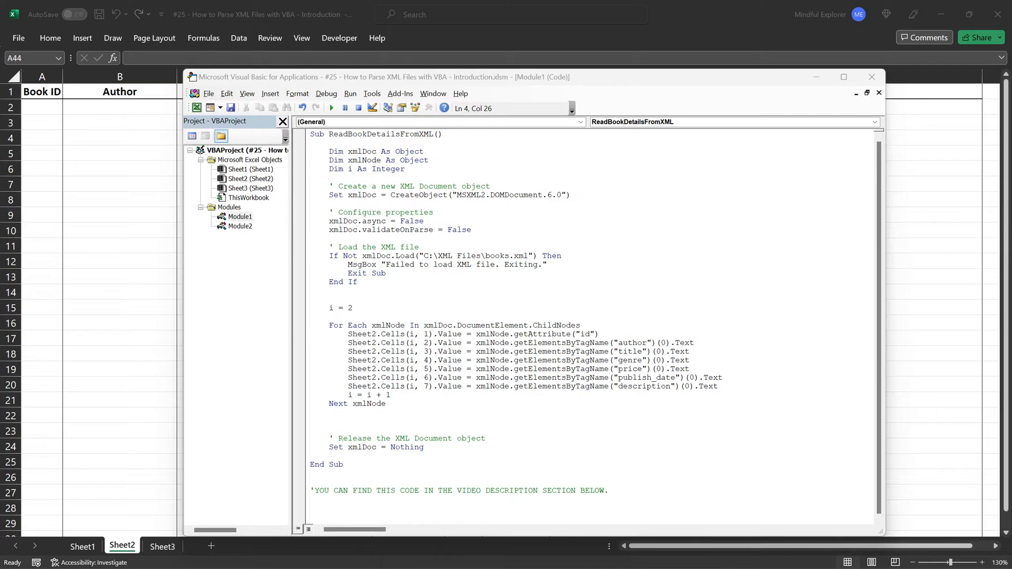
double_click(360, 151)
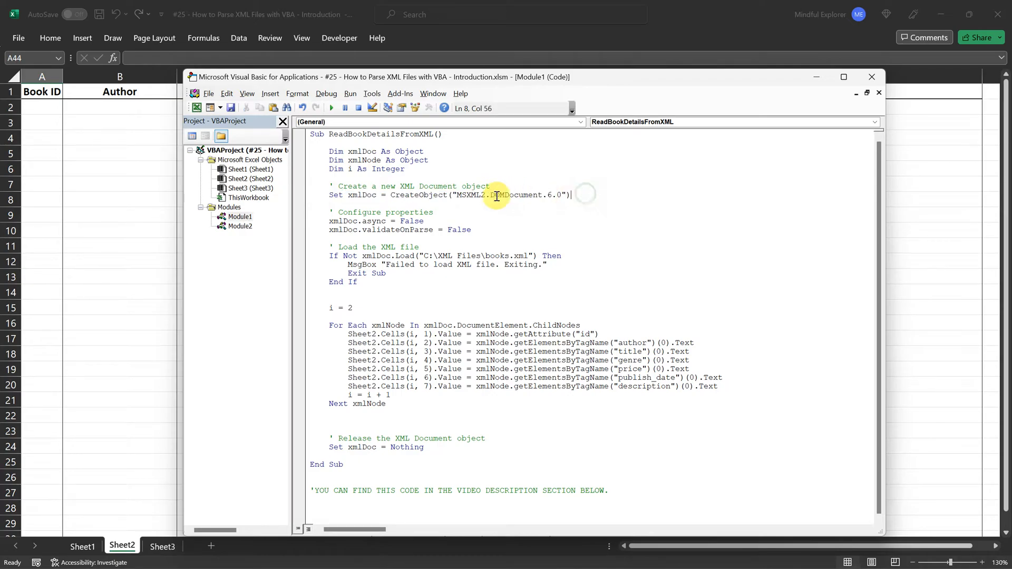
double_click(466, 195)
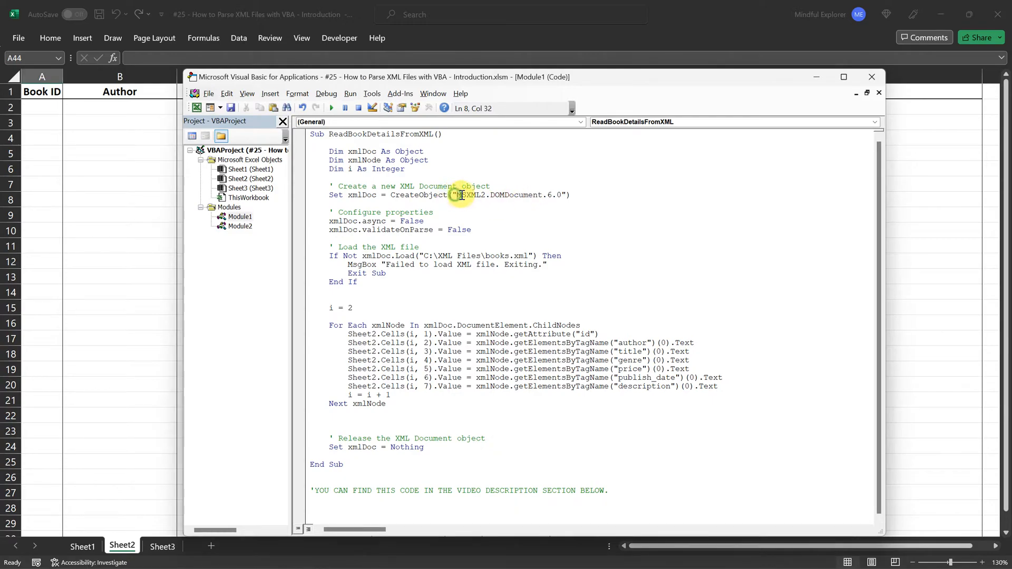
drag(458, 195, 563, 195)
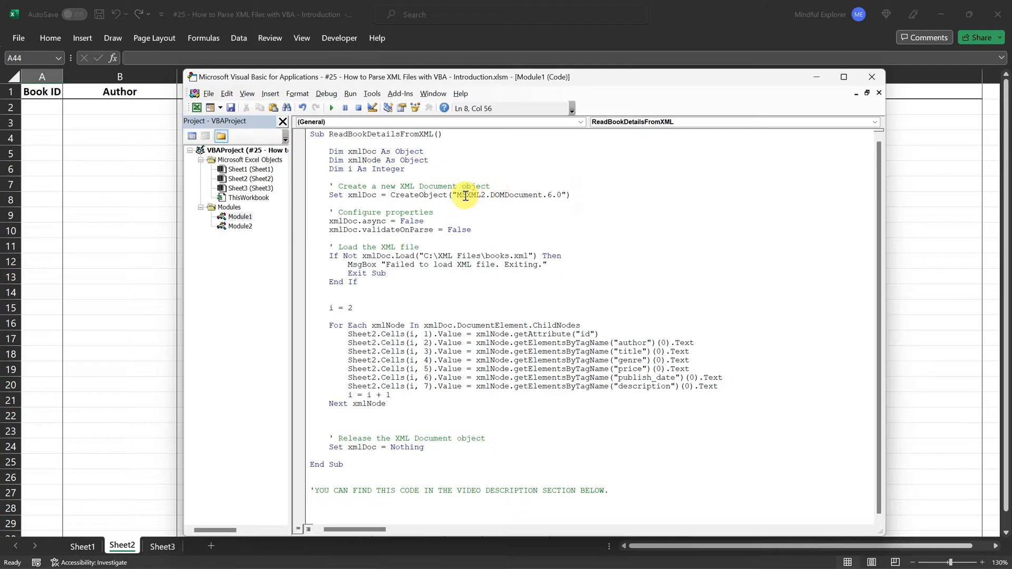
double_click(469, 195)
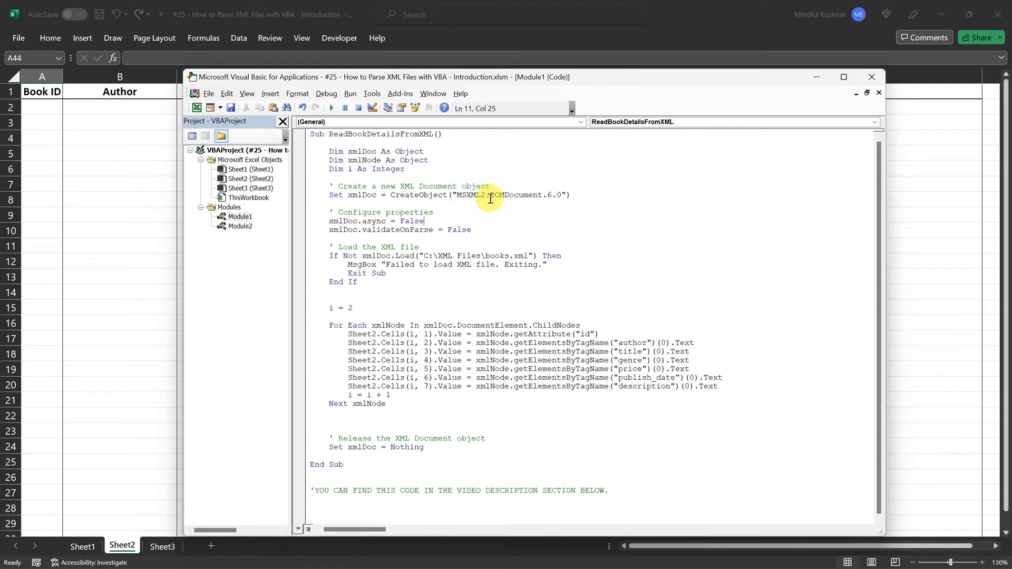
double_click(497, 195)
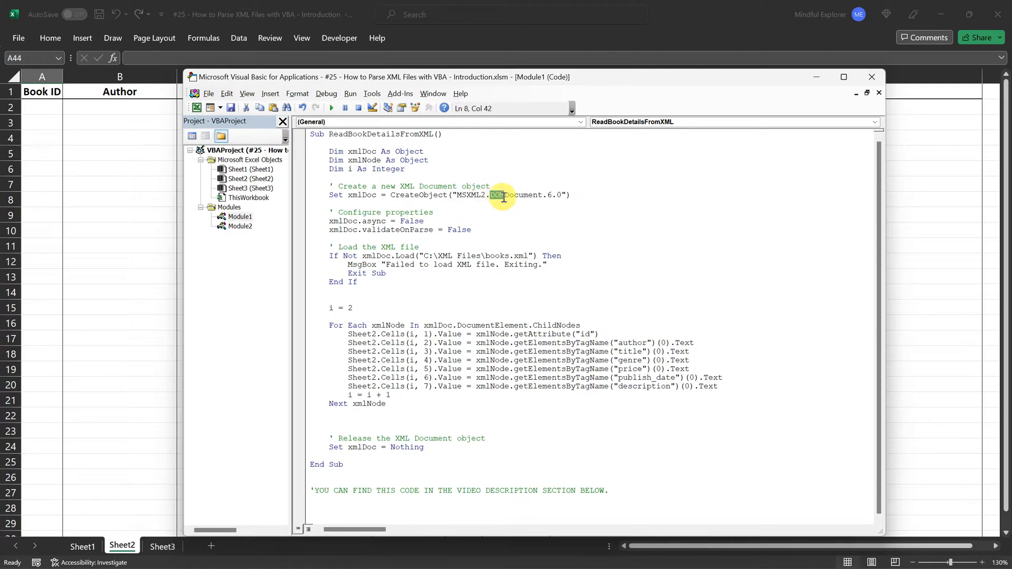
double_click(497, 195)
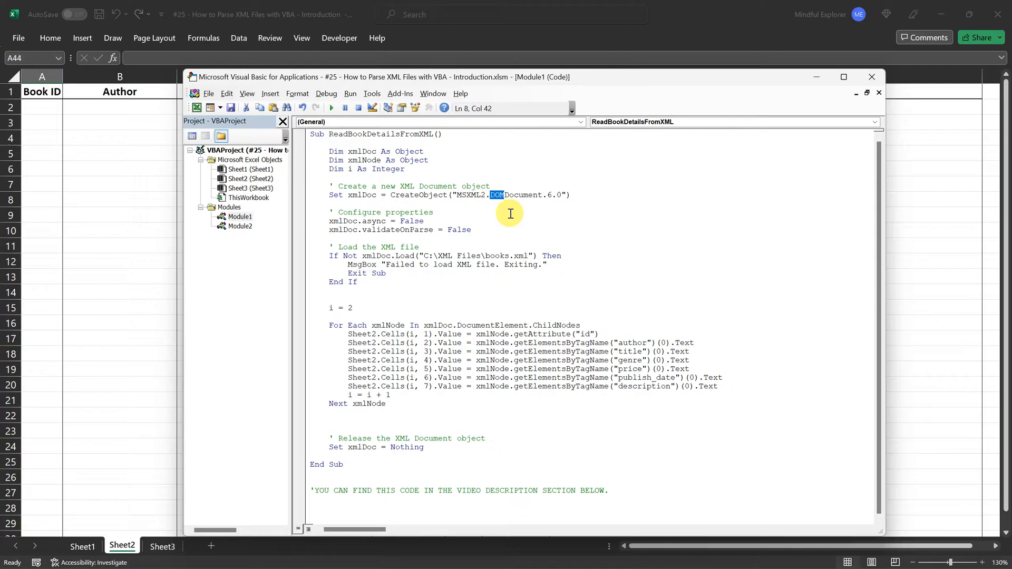
mouse_move(509, 212)
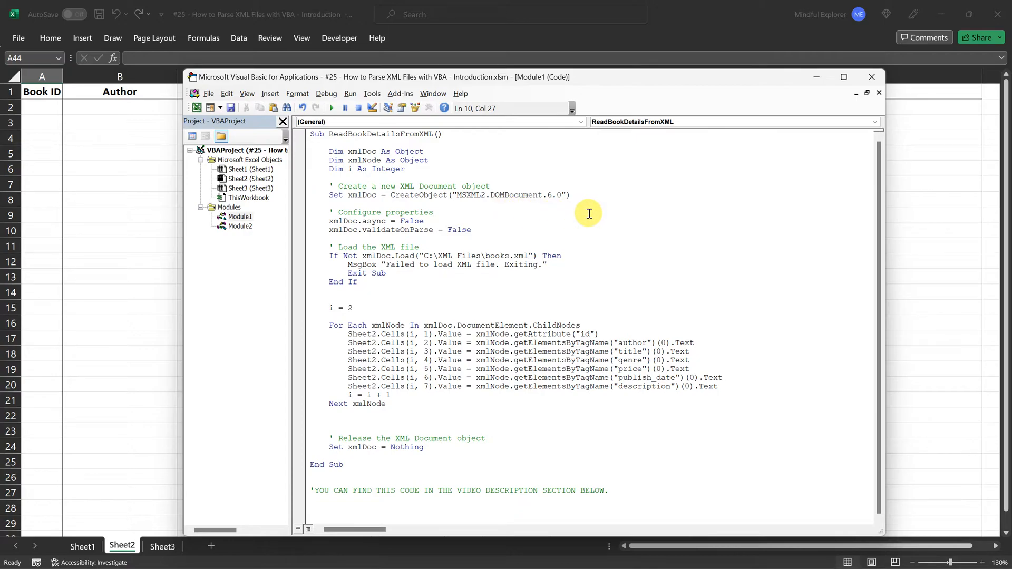
click(435, 212)
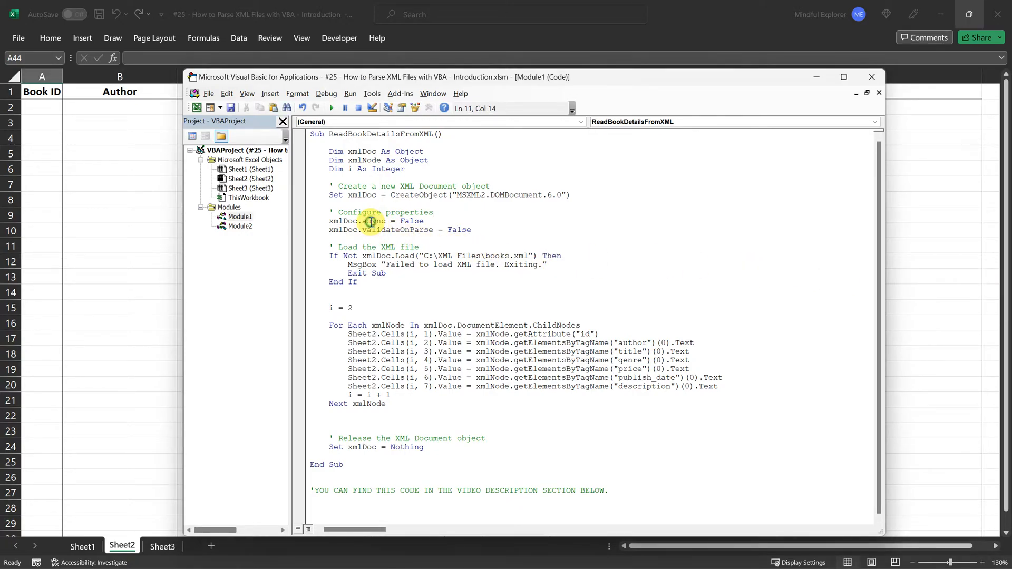
double_click(397, 230)
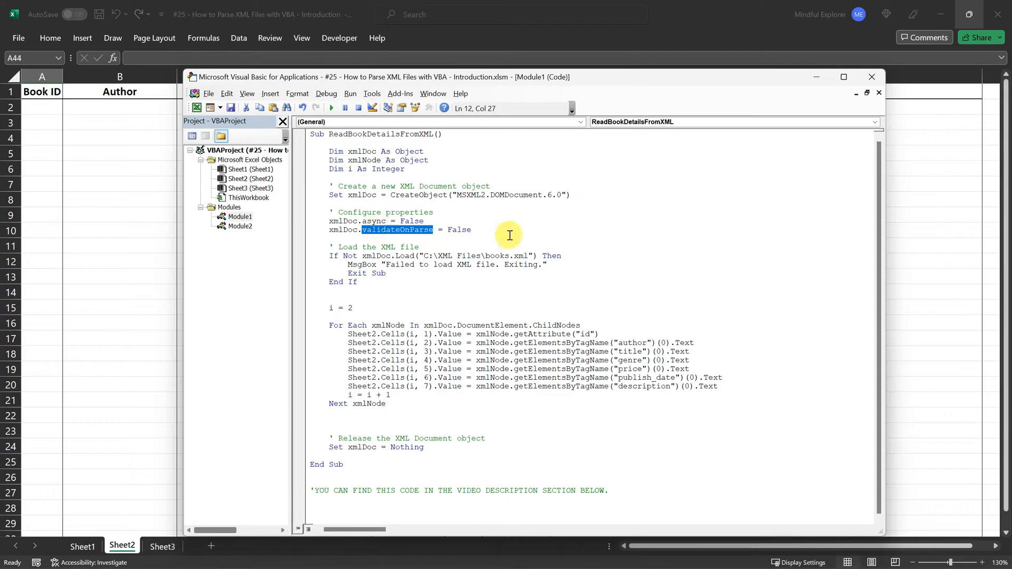
double_click(379, 221)
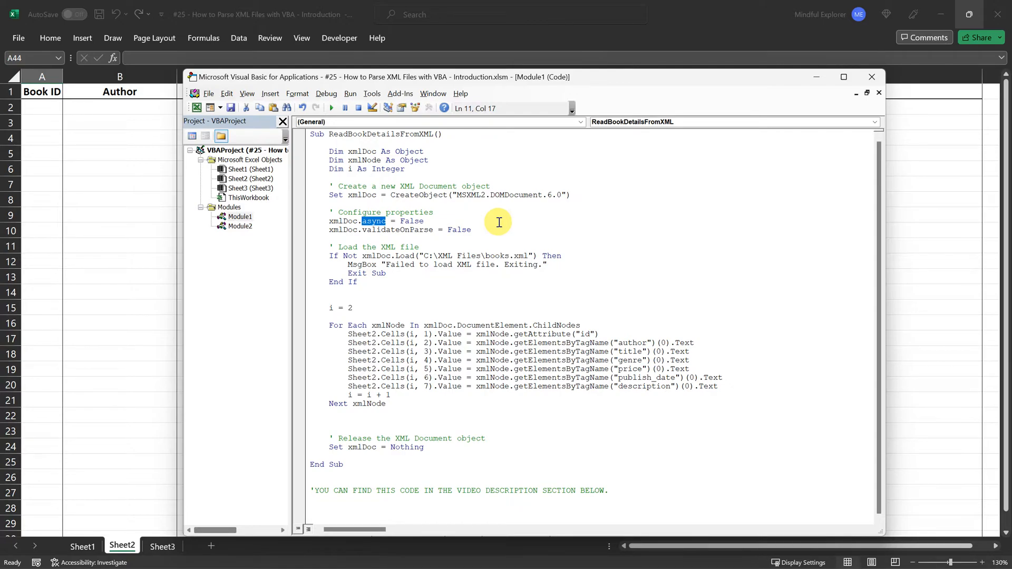
mouse_move(449, 218)
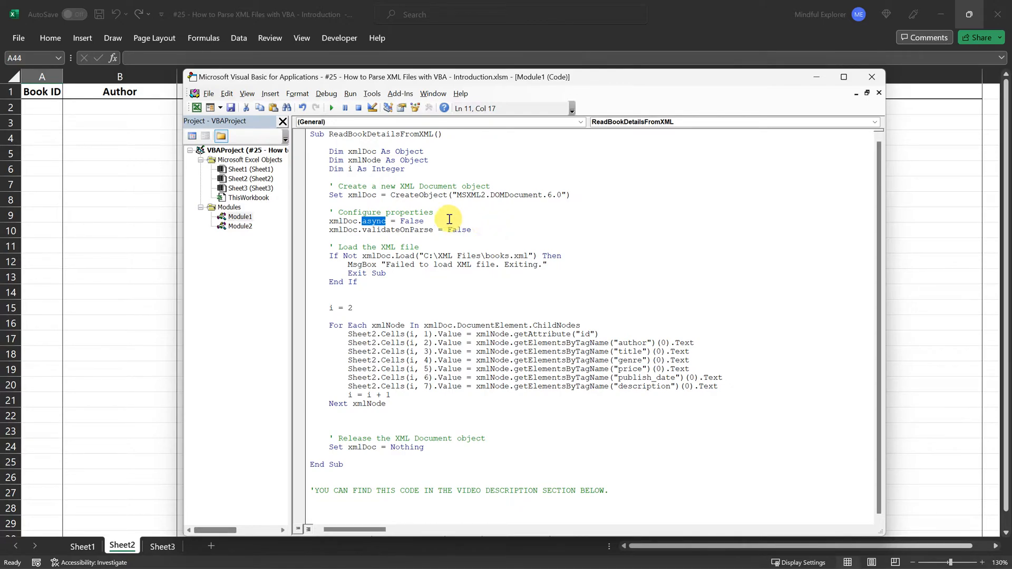
double_click(411, 221)
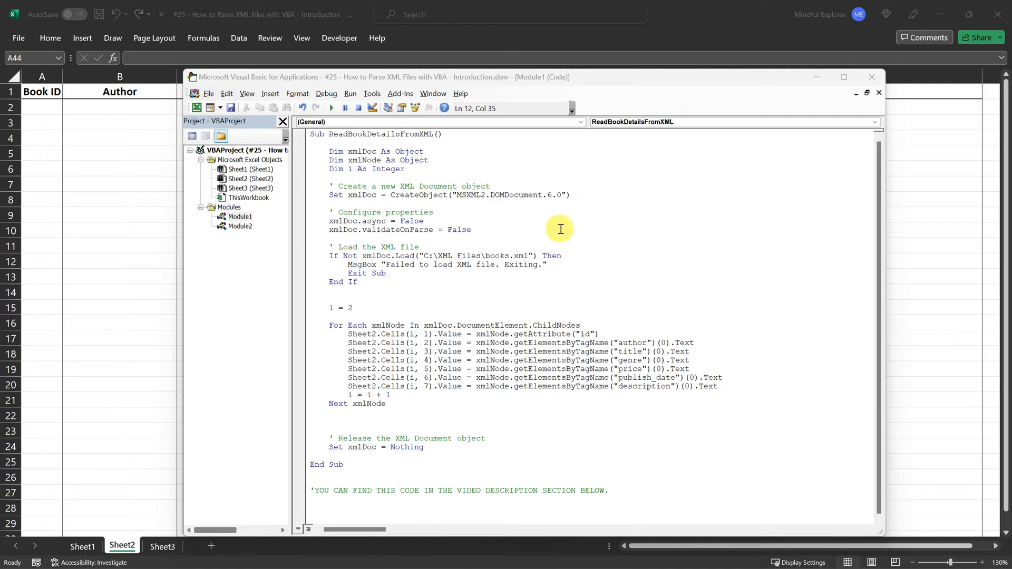
double_click(458, 229)
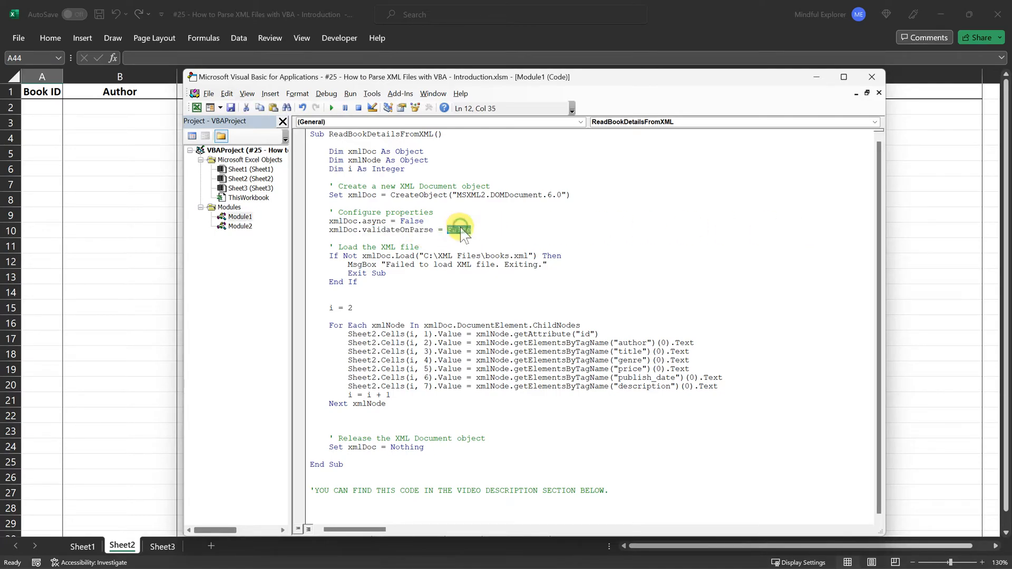
triple_click(399, 229)
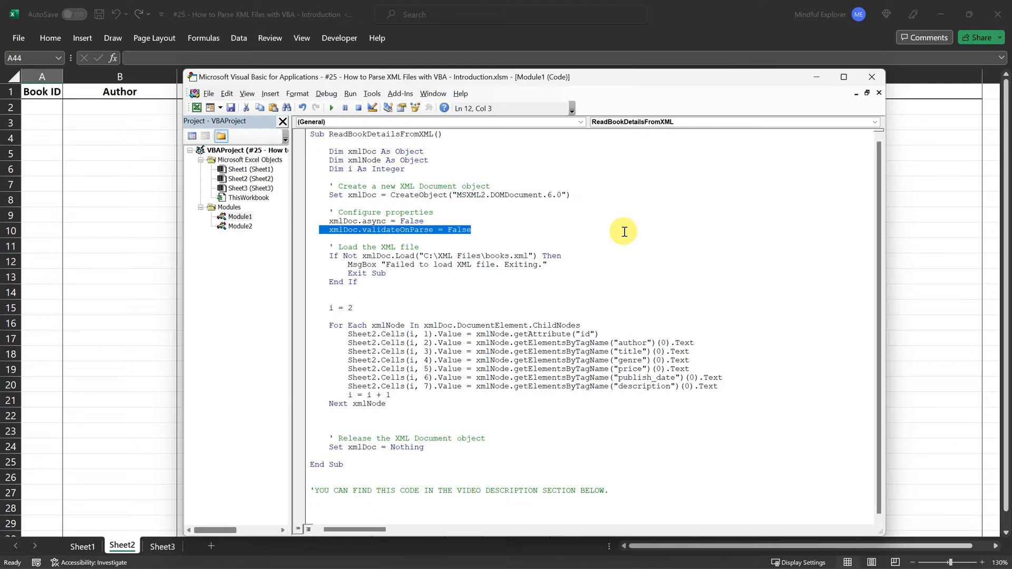
mouse_move(541, 226)
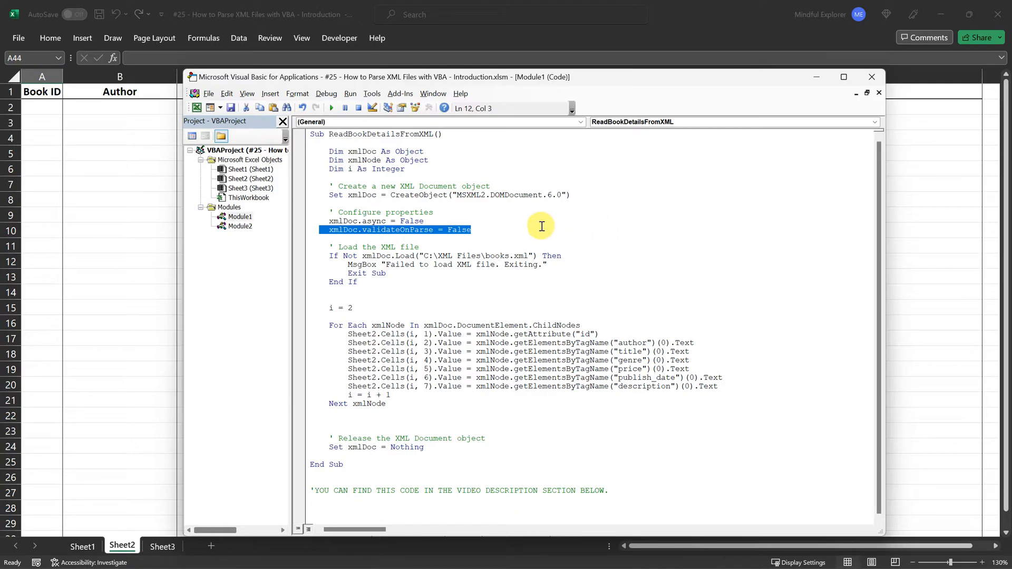
mouse_move(531, 229)
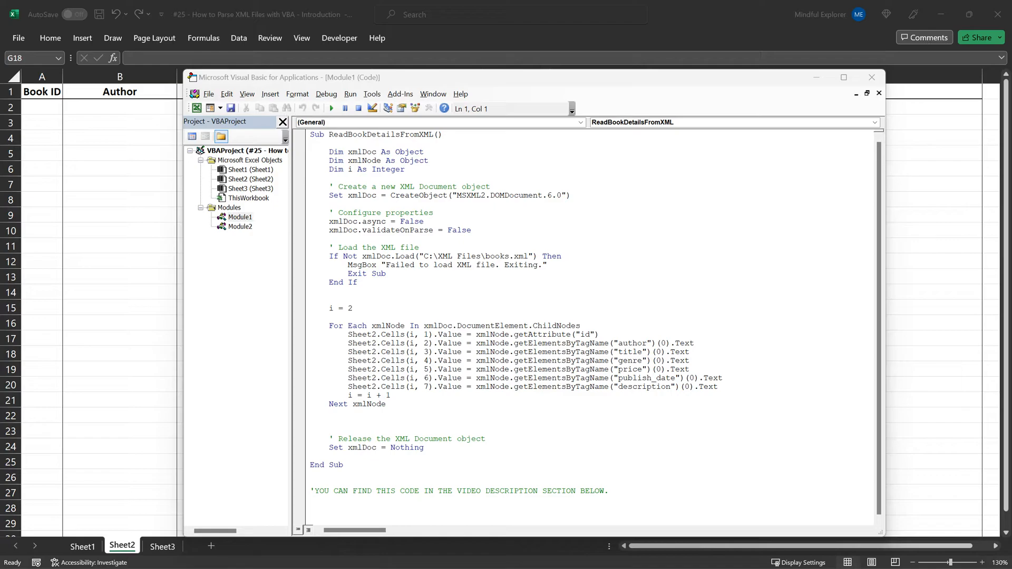
mouse_move(530, 274)
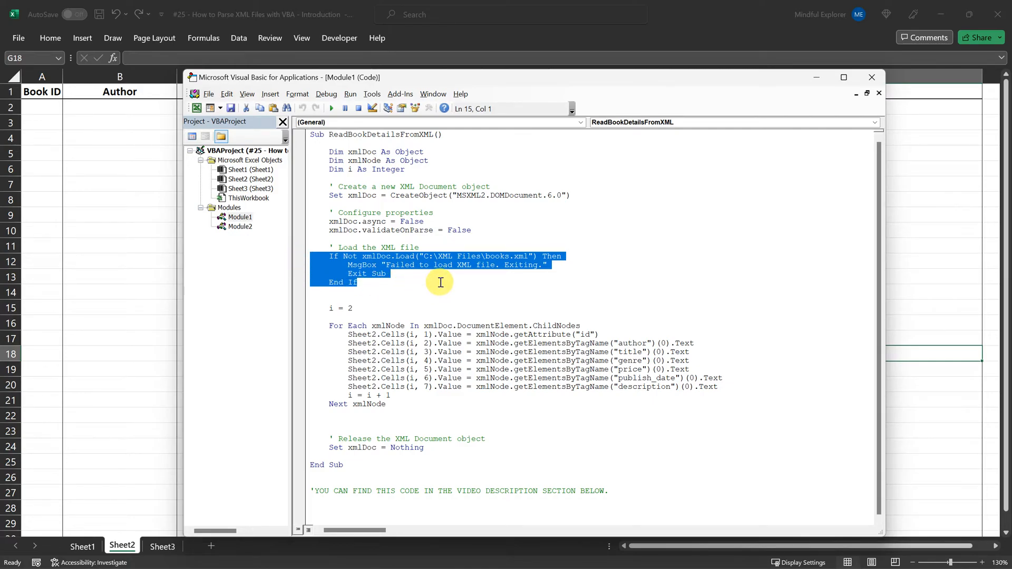
click(439, 282)
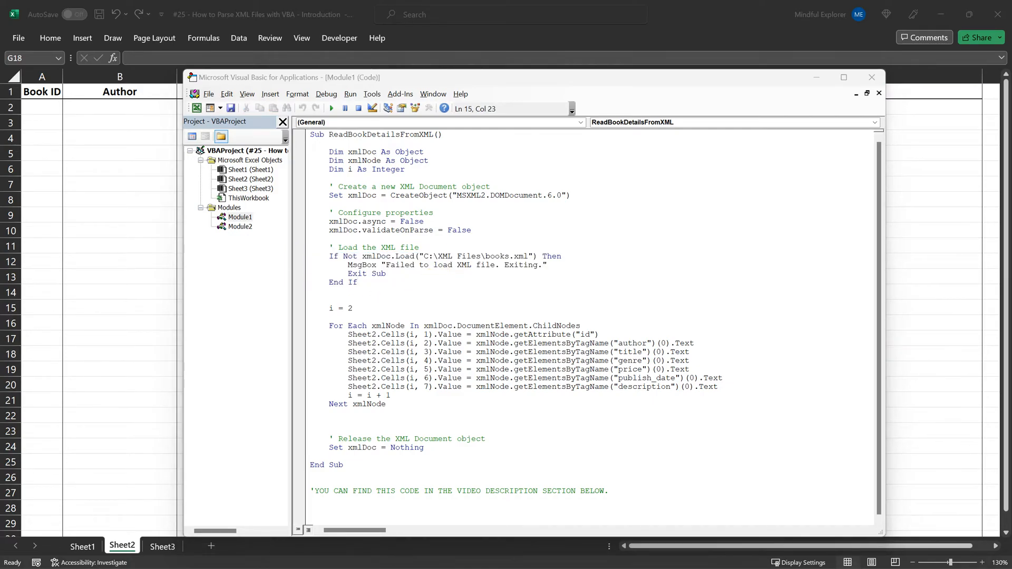
double_click(397, 257)
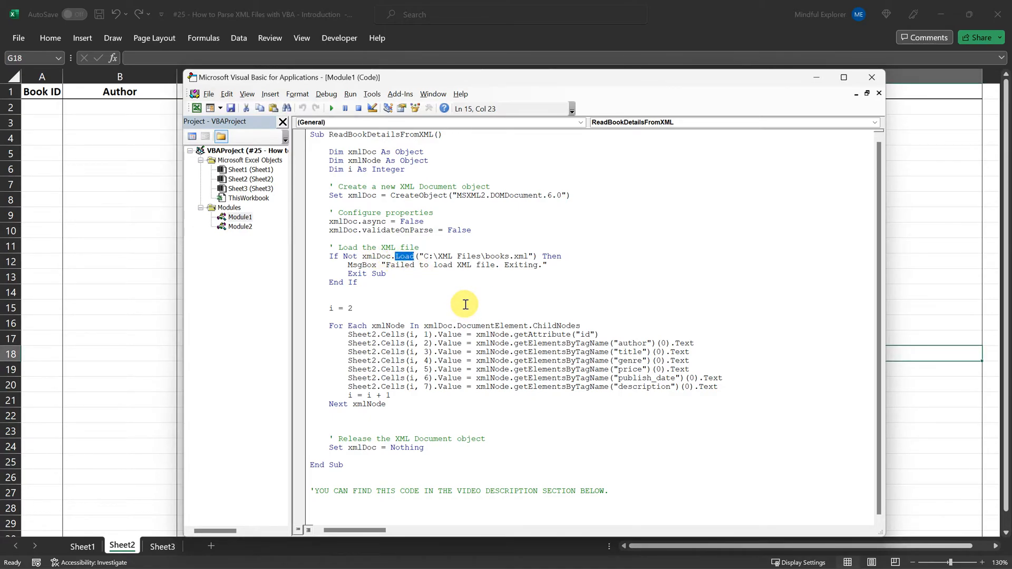
drag(425, 256, 523, 255)
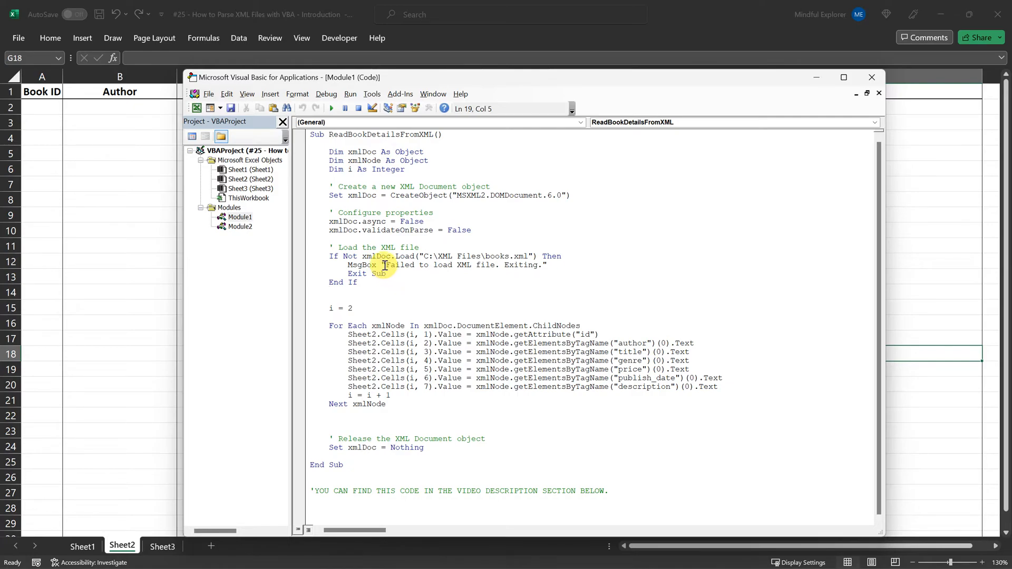
drag(386, 264, 544, 265)
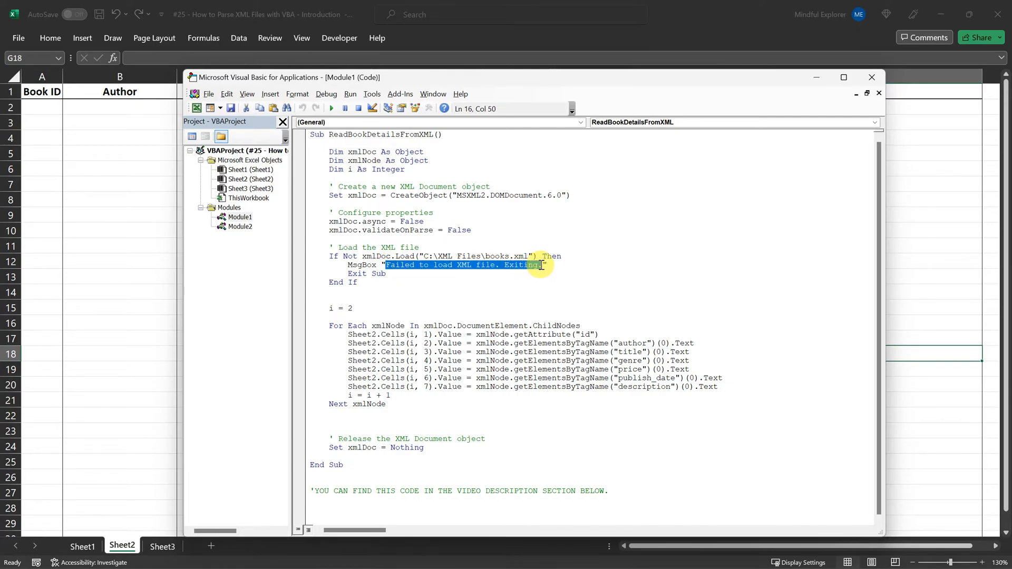
click(502, 291)
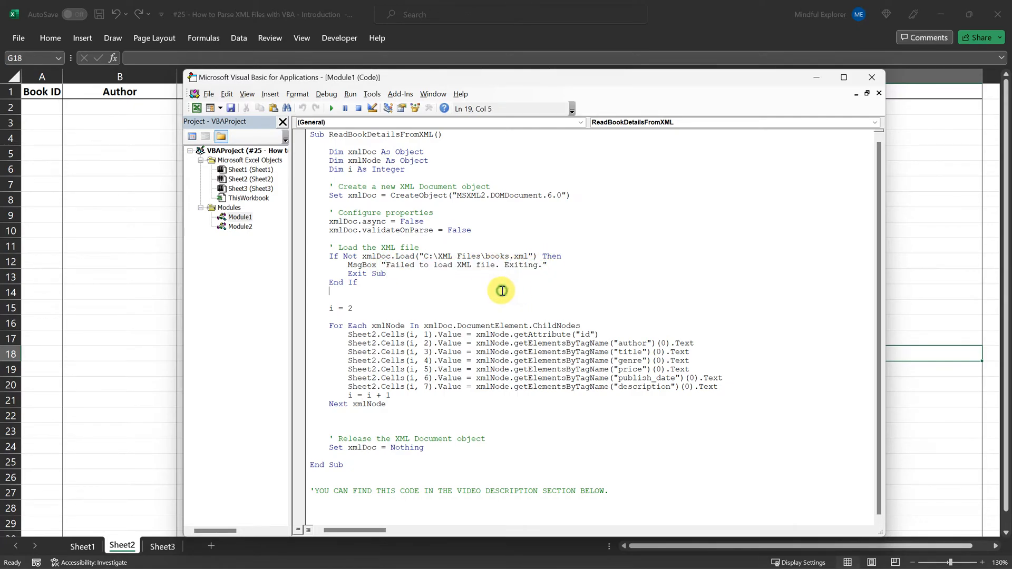
double_click(379, 273)
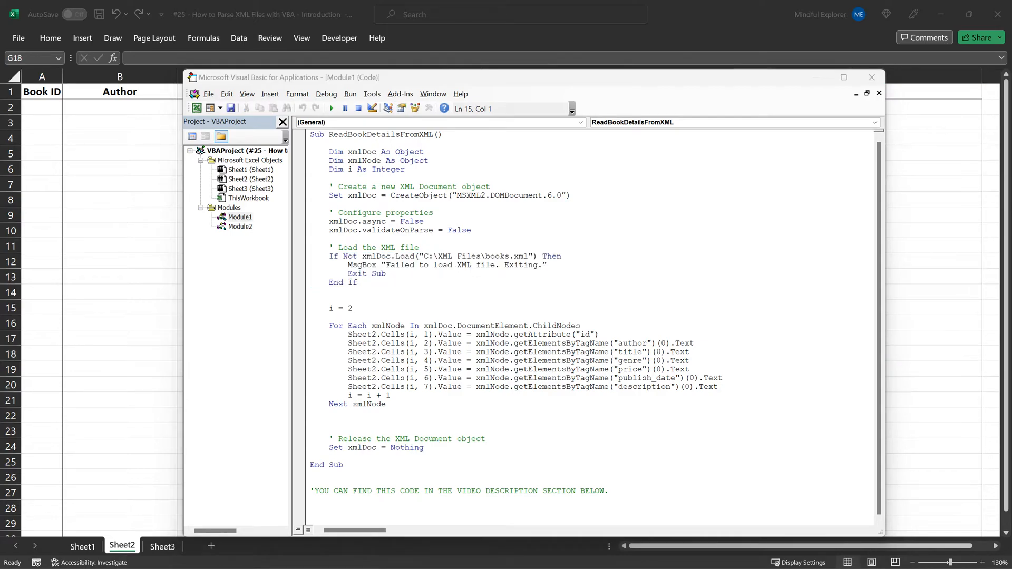
click(386, 404)
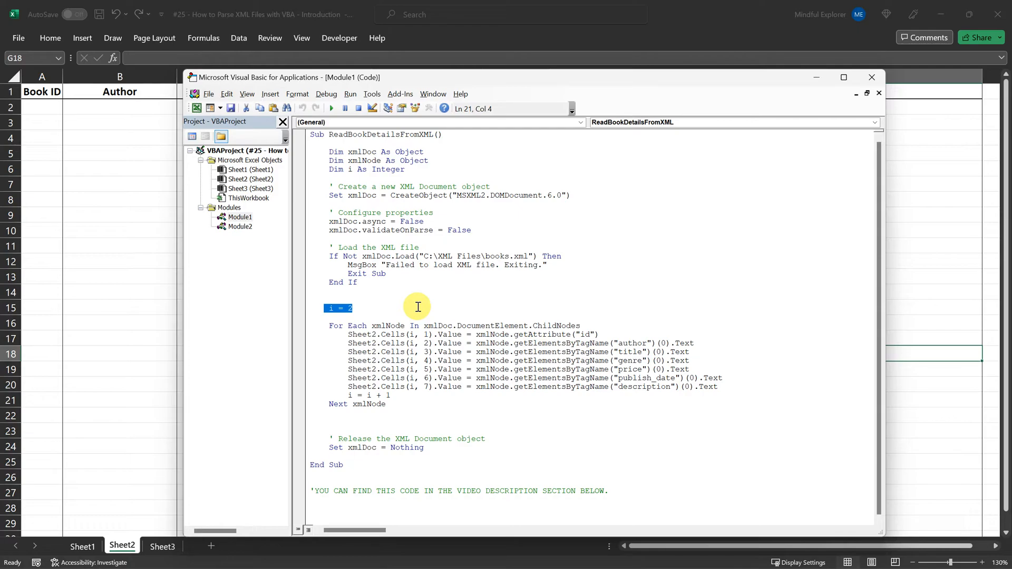
Mark the code lines that fill each row's cells inside the ChildNodes loop.
click(400, 404)
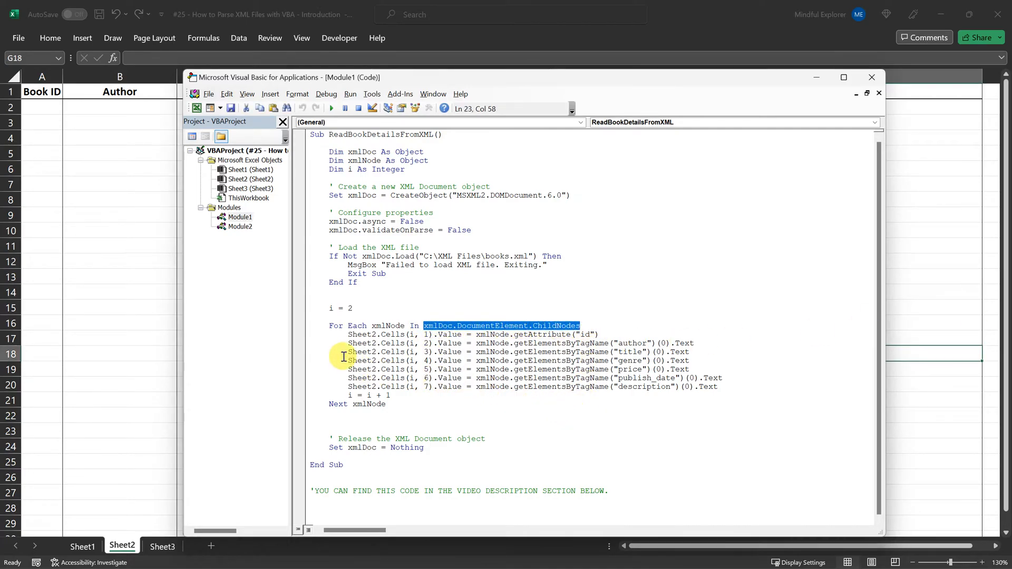
drag(349, 343, 717, 386)
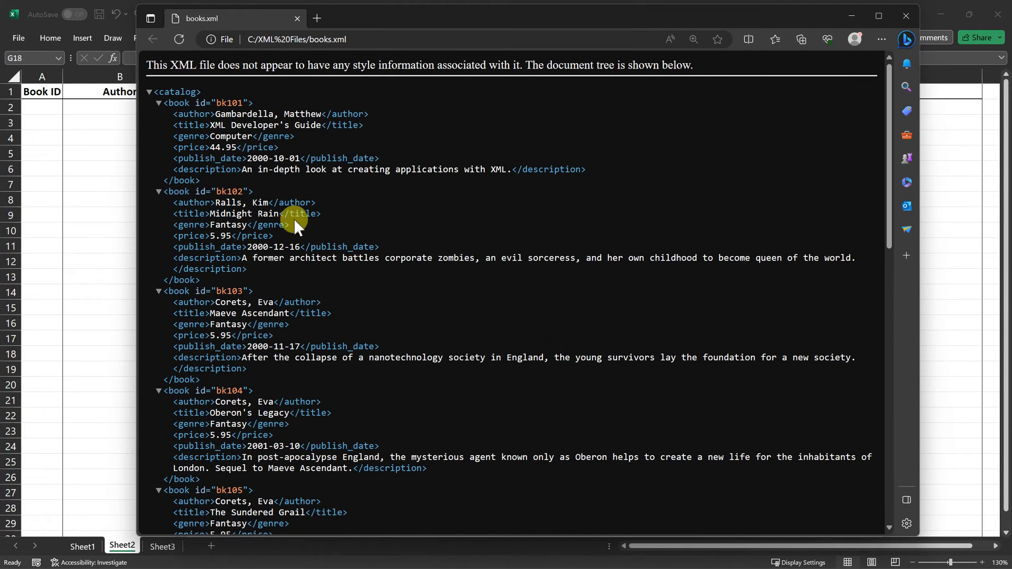
Select one book entry in books.xml to show its structure.
drag(297, 213, 402, 169)
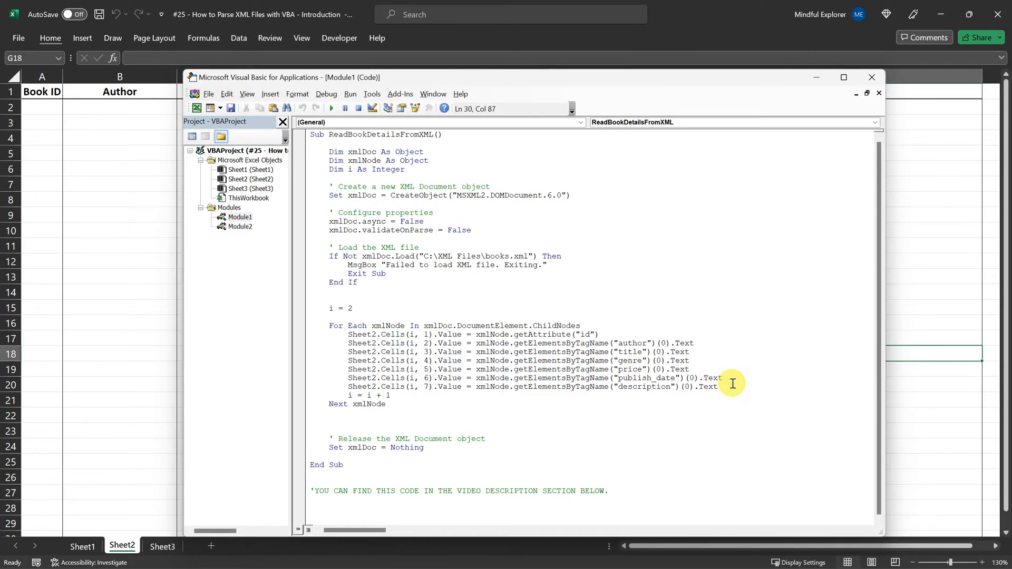
double_click(560, 342)
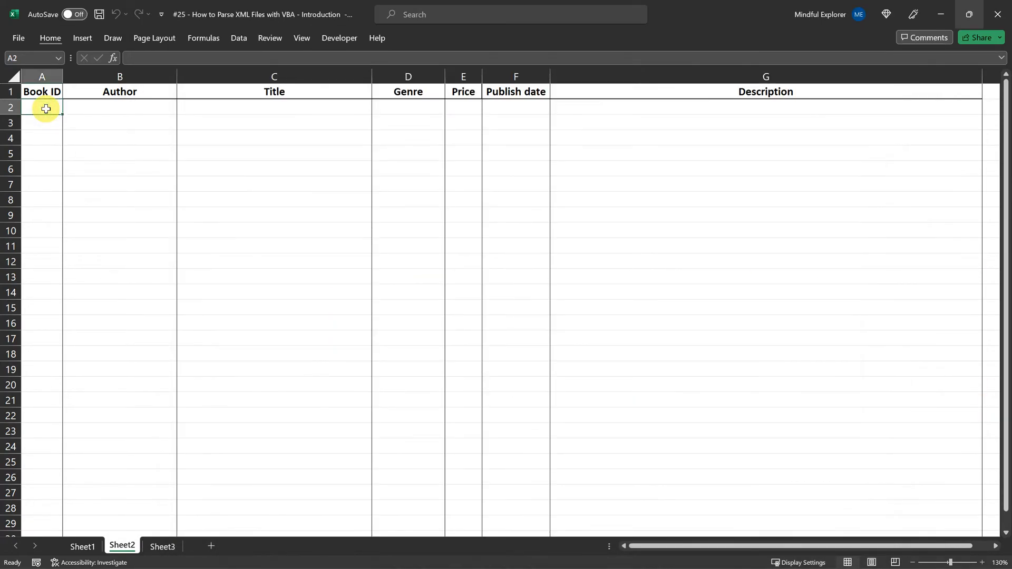
drag(45, 108, 60, 154)
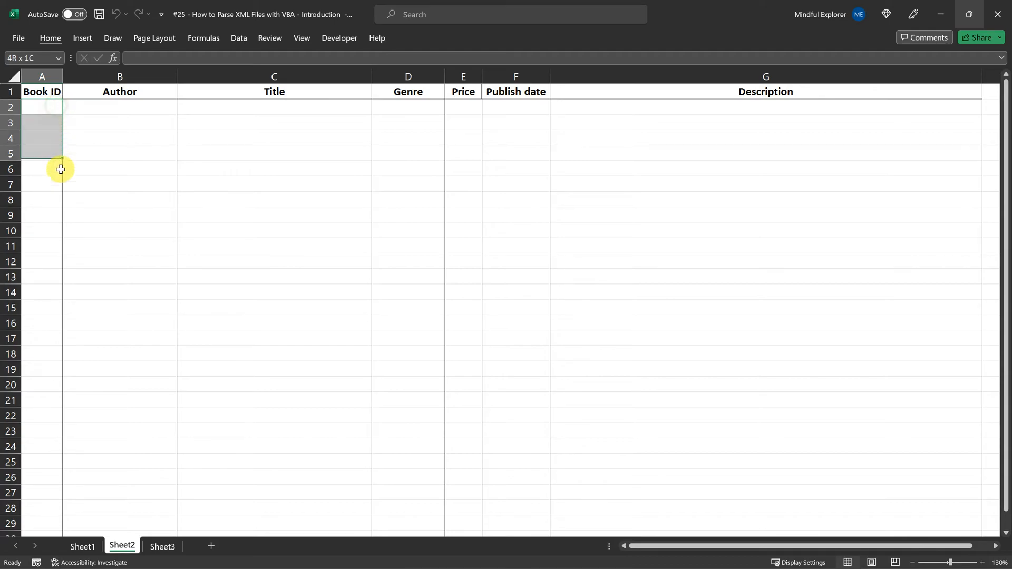
drag(41, 107, 41, 323)
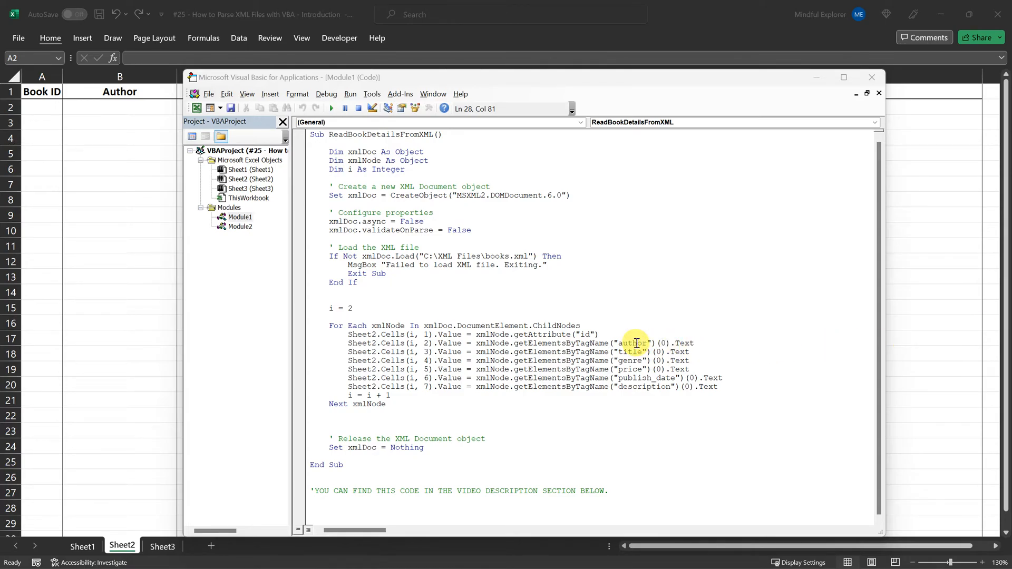
double_click(628, 360)
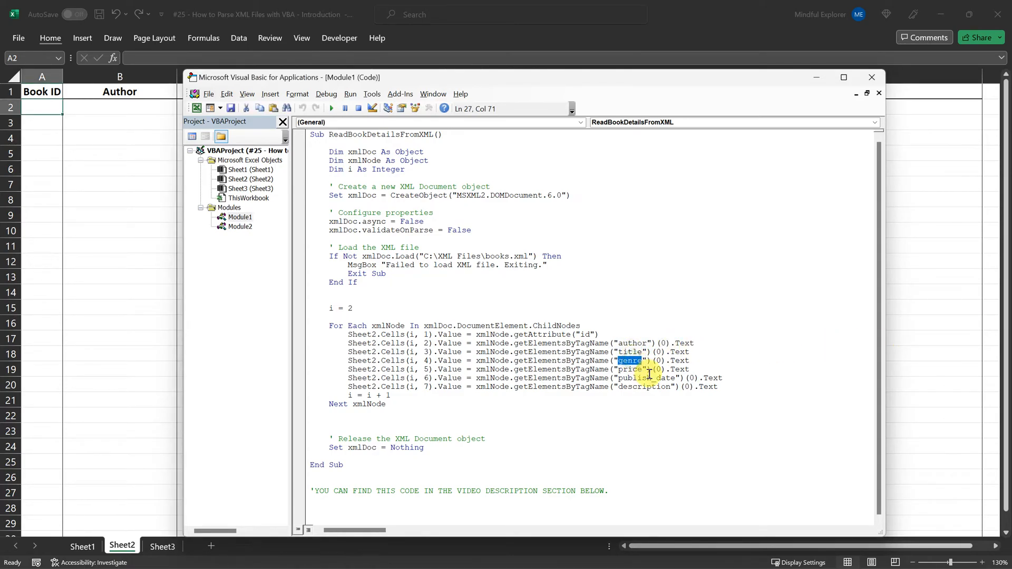
double_click(628, 368)
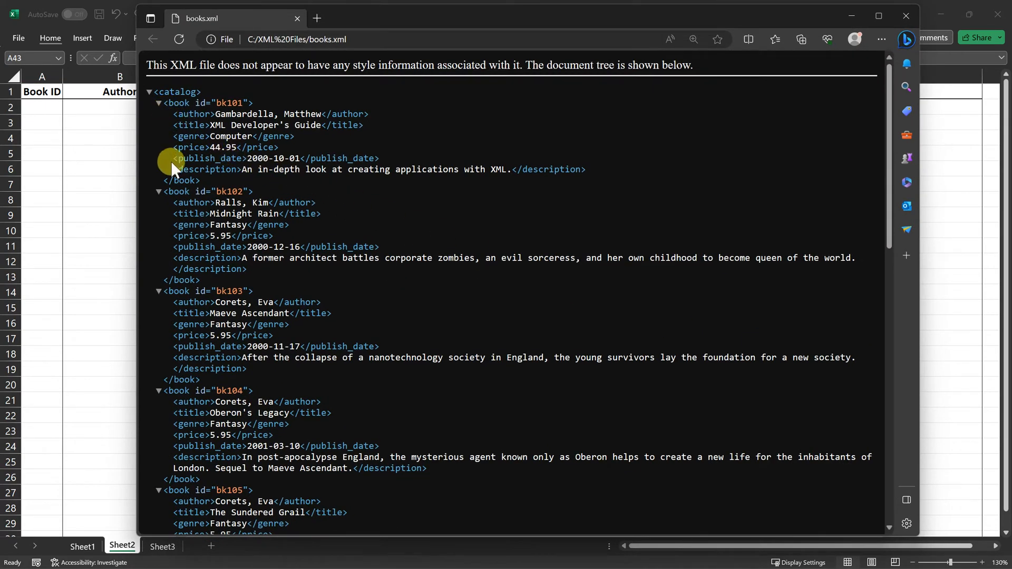
double_click(230, 191)
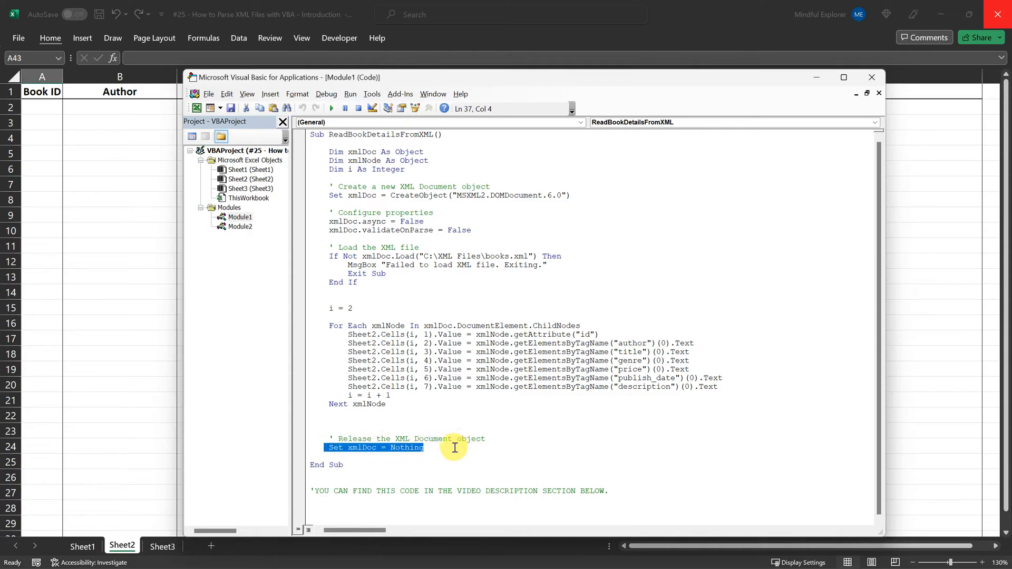
mouse_move(448, 449)
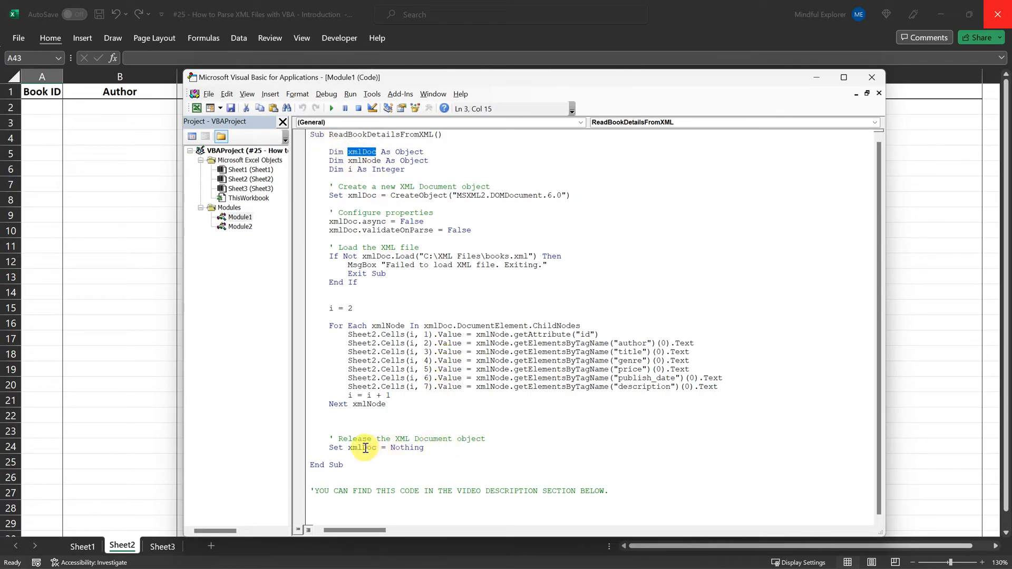
double_click(407, 447)
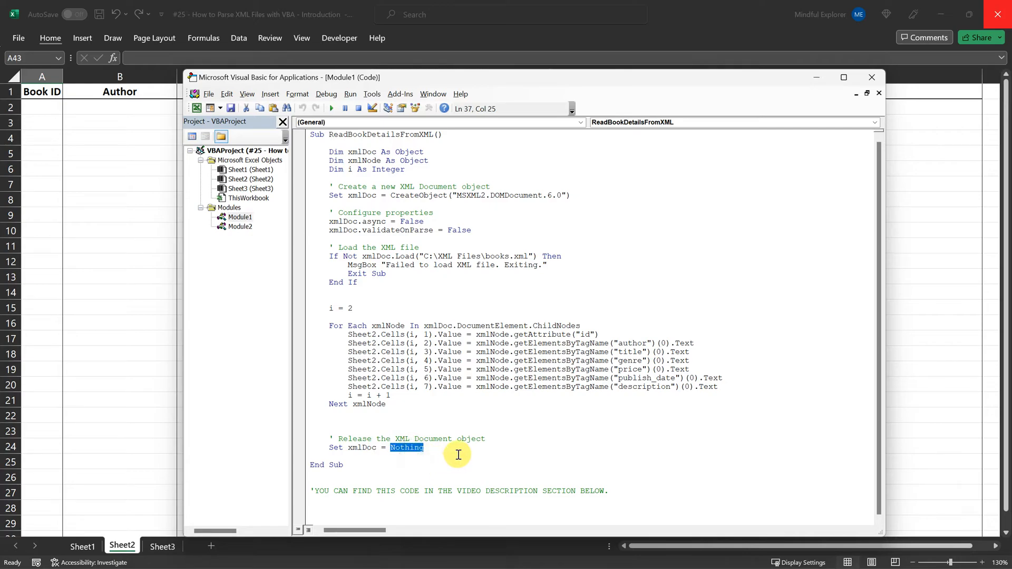
mouse_move(454, 447)
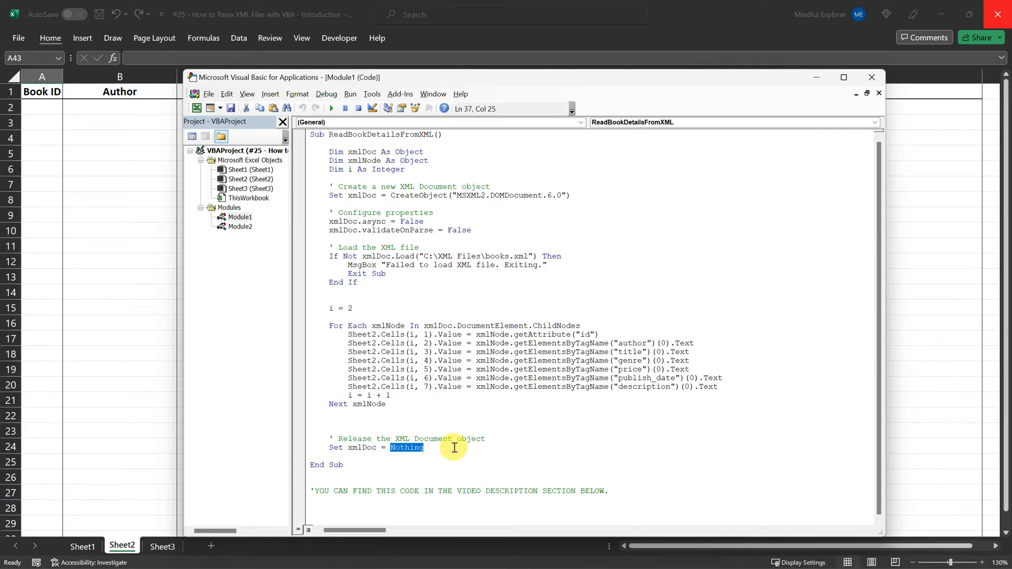
click(452, 448)
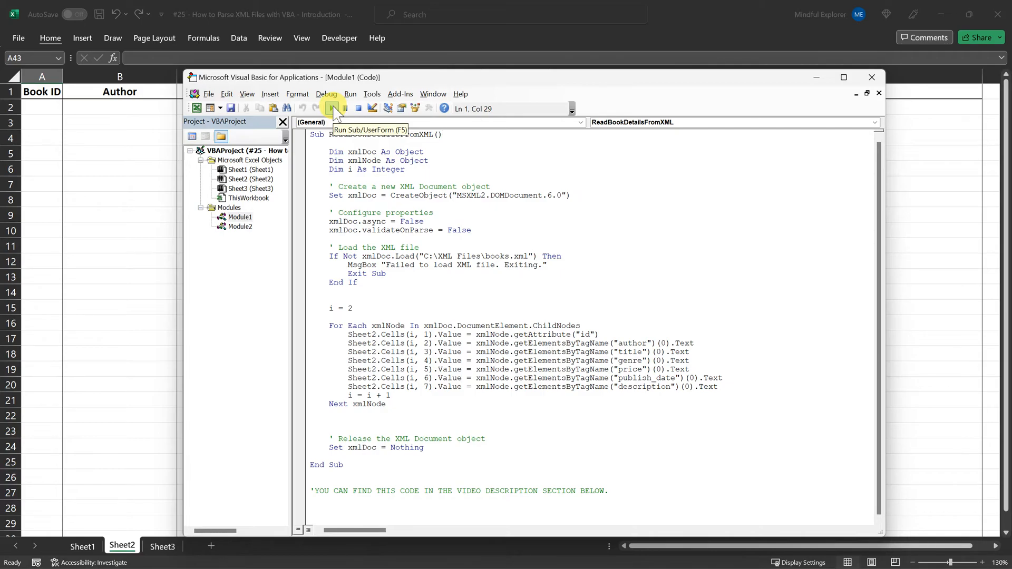
Run ReadBookDetailsFromXML, close the code editor, and close the books.xml browser window.
click(331, 108)
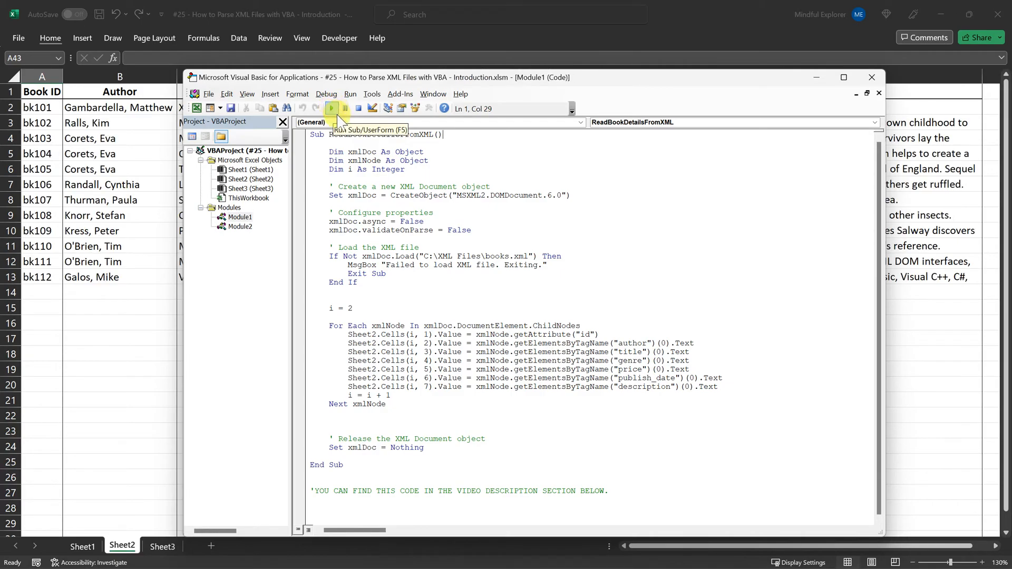
click(331, 108)
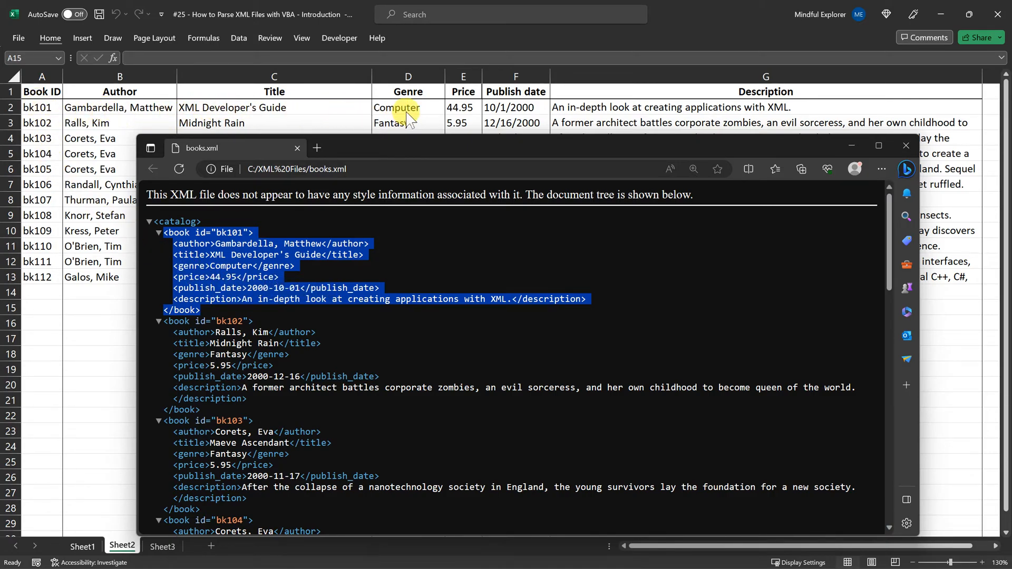
mouse_move(607, 108)
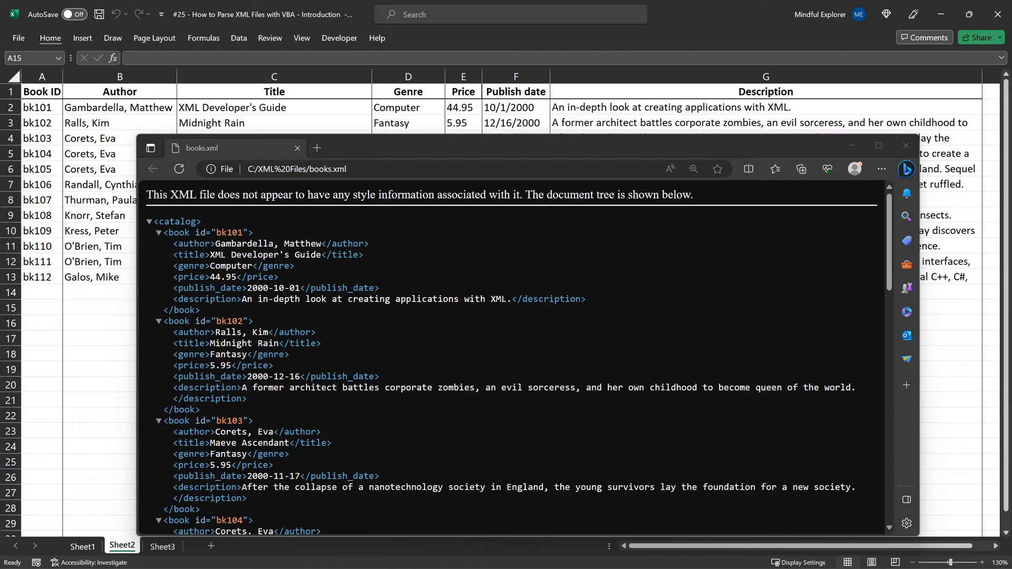
click(906, 145)
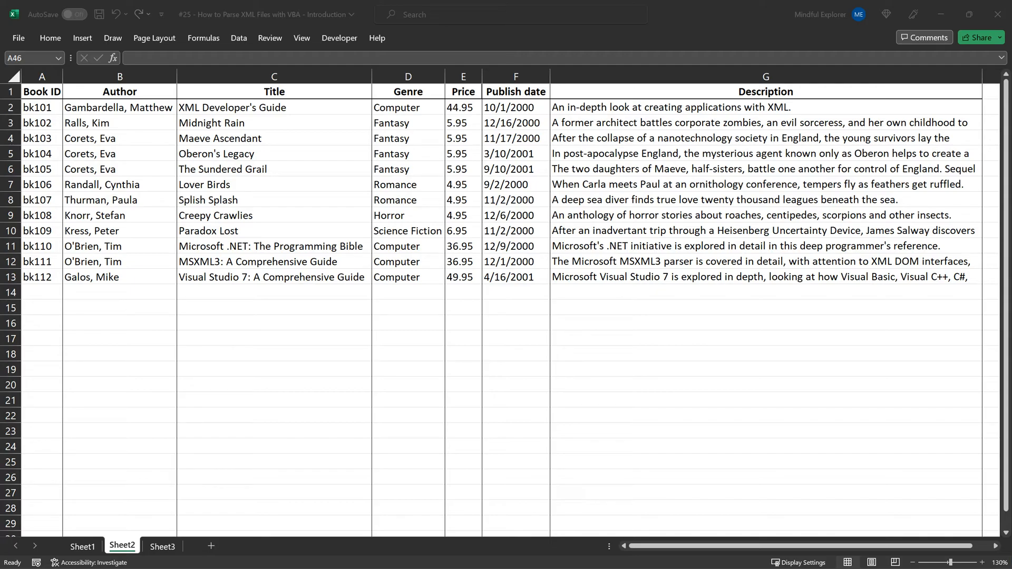
Switch to Sheet3 and open the Module2 macro code.
click(163, 546)
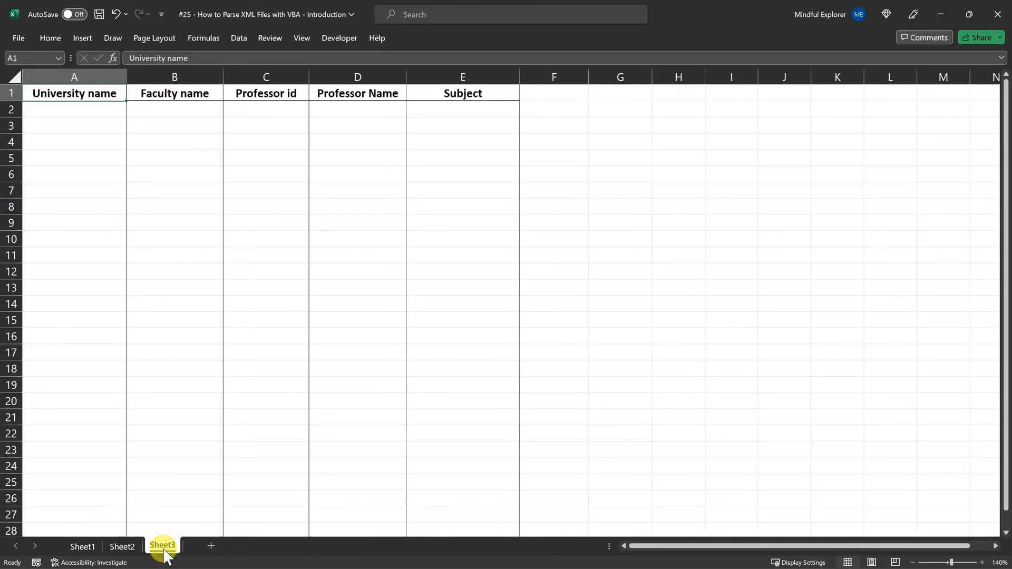
click(163, 546)
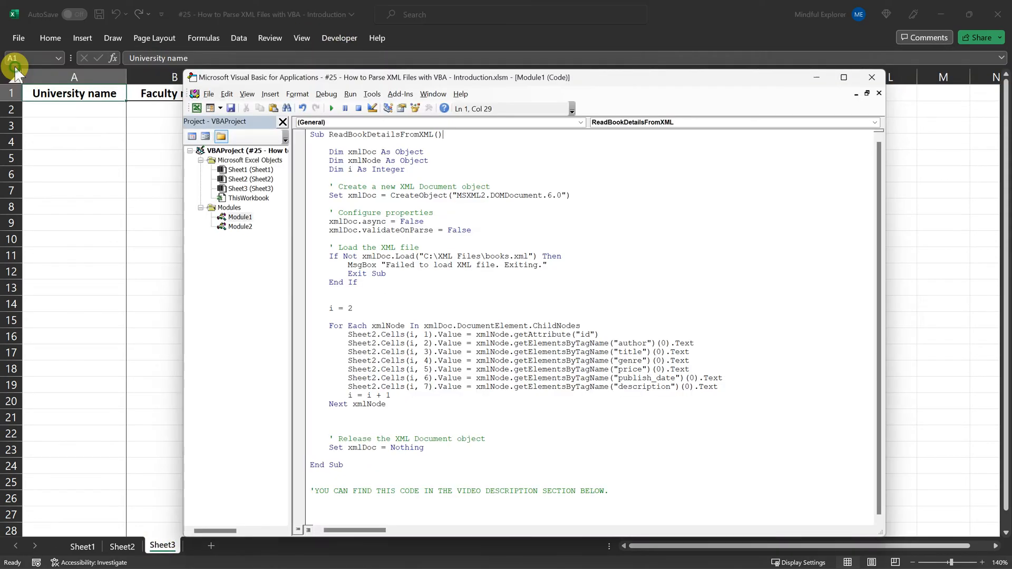
click(239, 216)
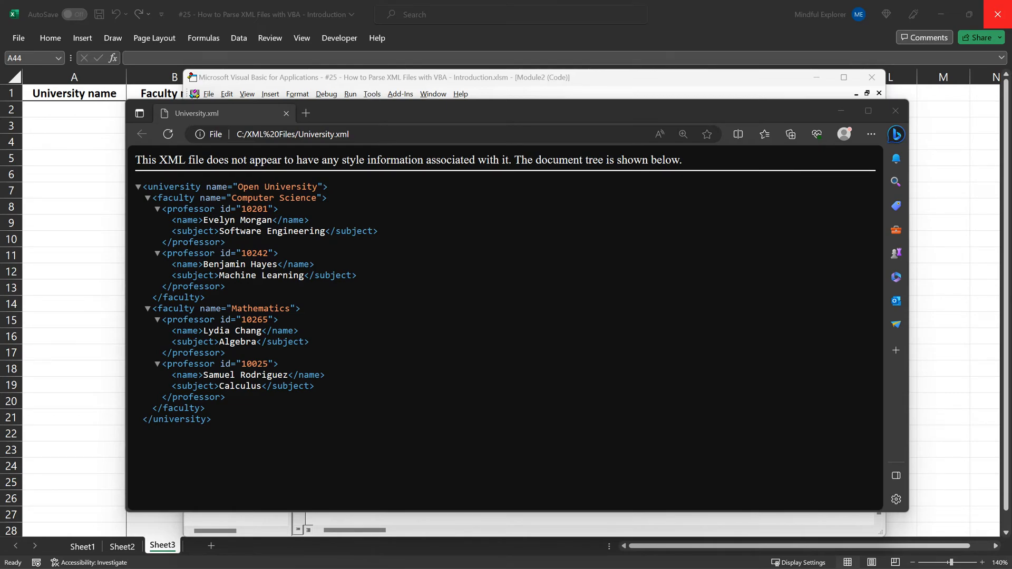
Collapse and re-expand the university tree, then select the Subject header E1.
click(137, 186)
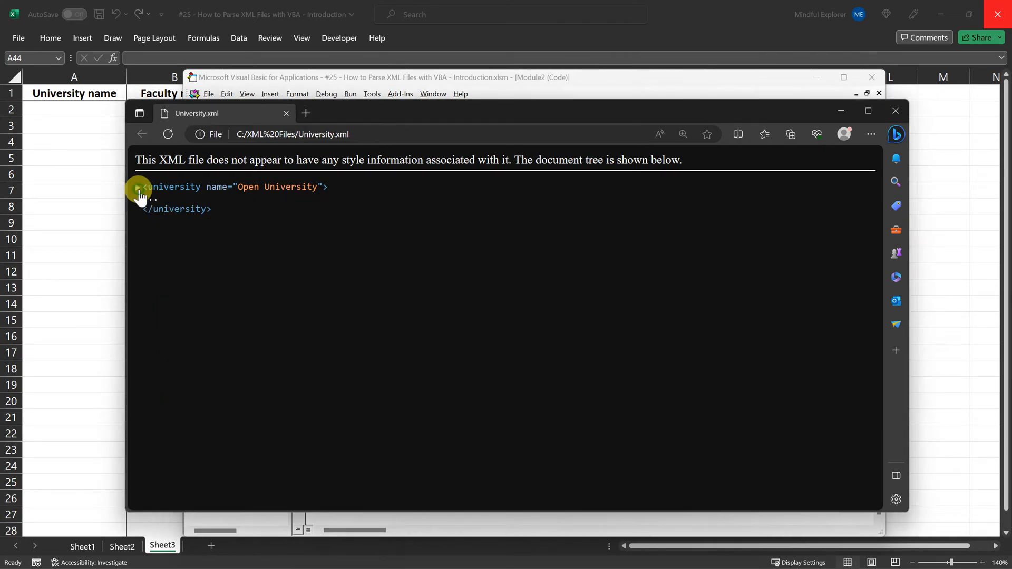
click(138, 187)
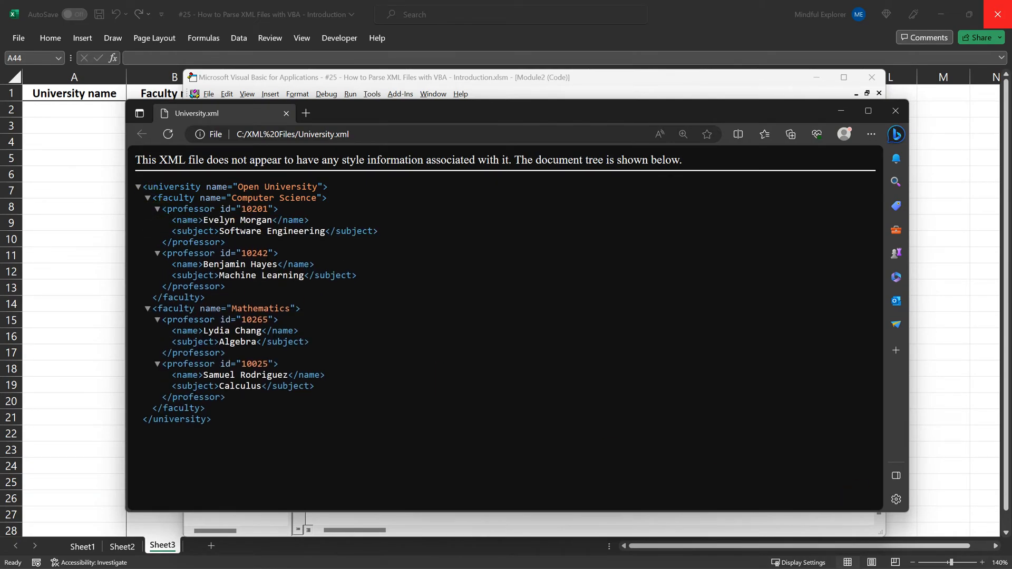
mouse_move(599, 212)
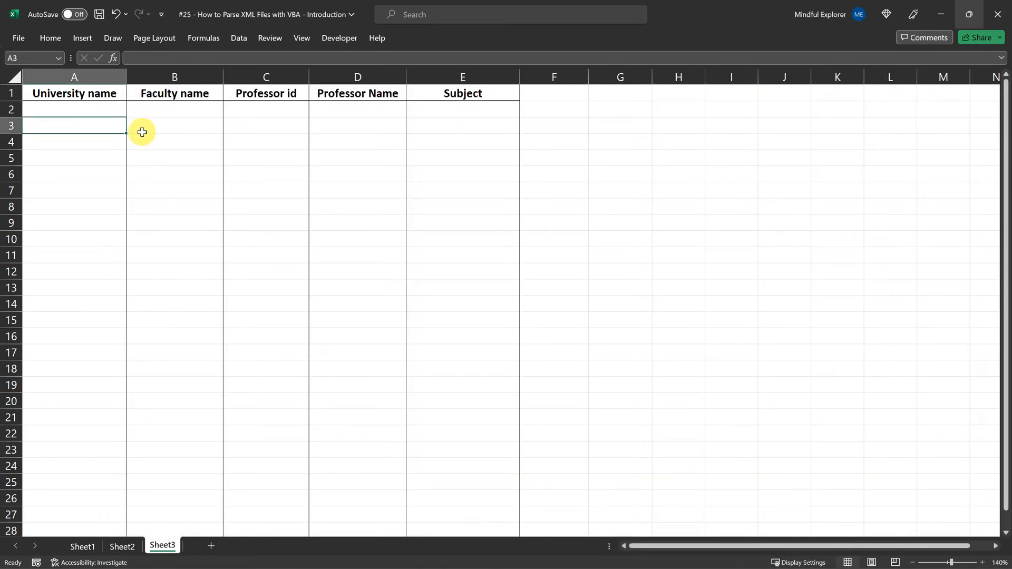
mouse_move(136, 131)
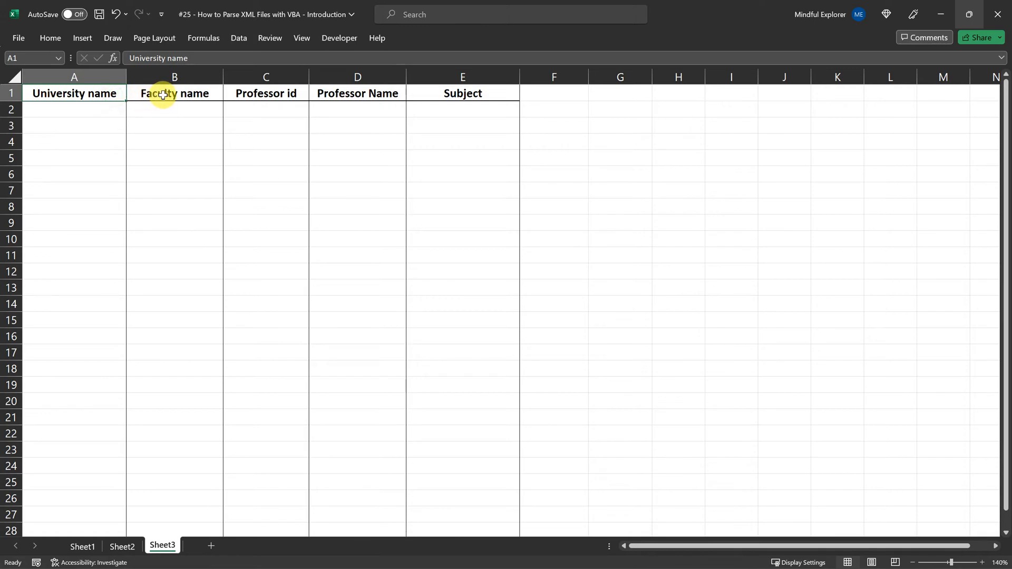
click(265, 93)
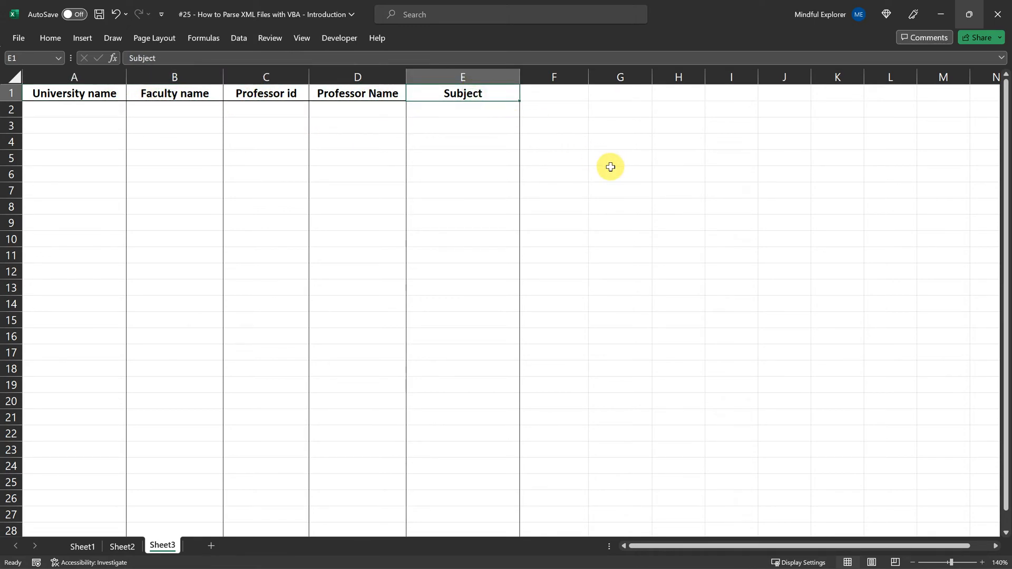
mouse_move(339, 38)
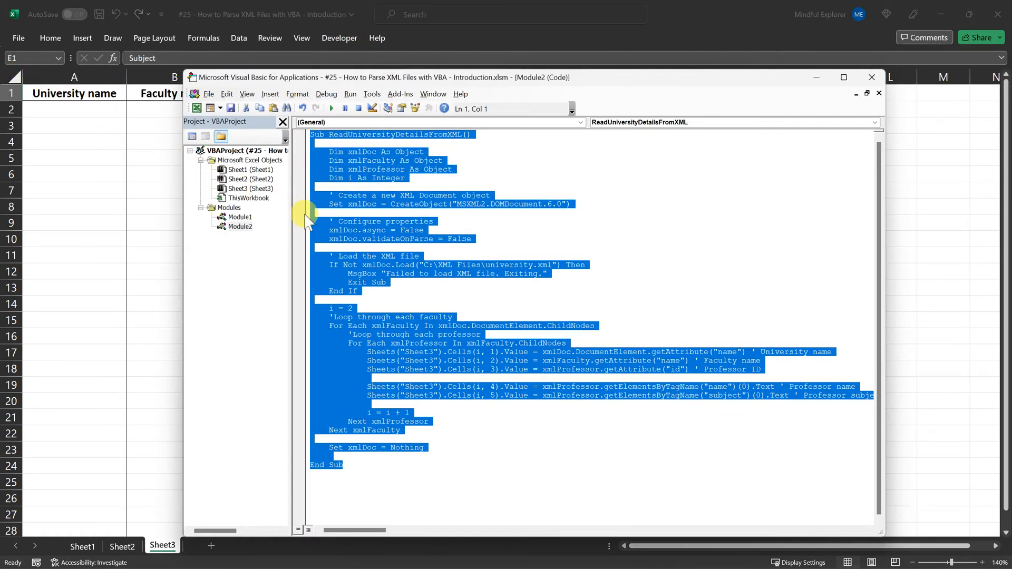
Highlight the MSXML2.DOMDocument.6.0 object and its async and validateOnParse settings.
click(495, 470)
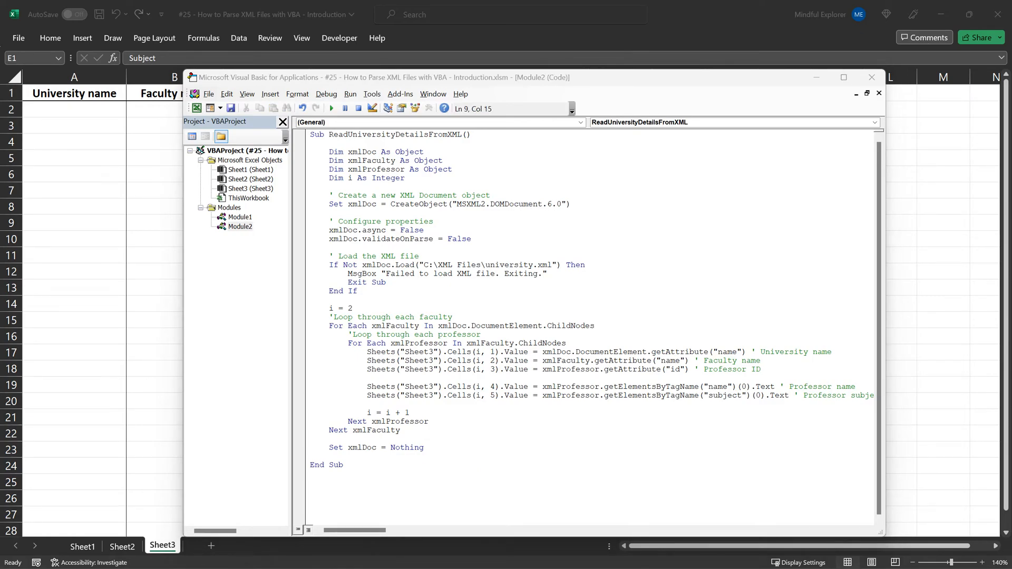
double_click(359, 204)
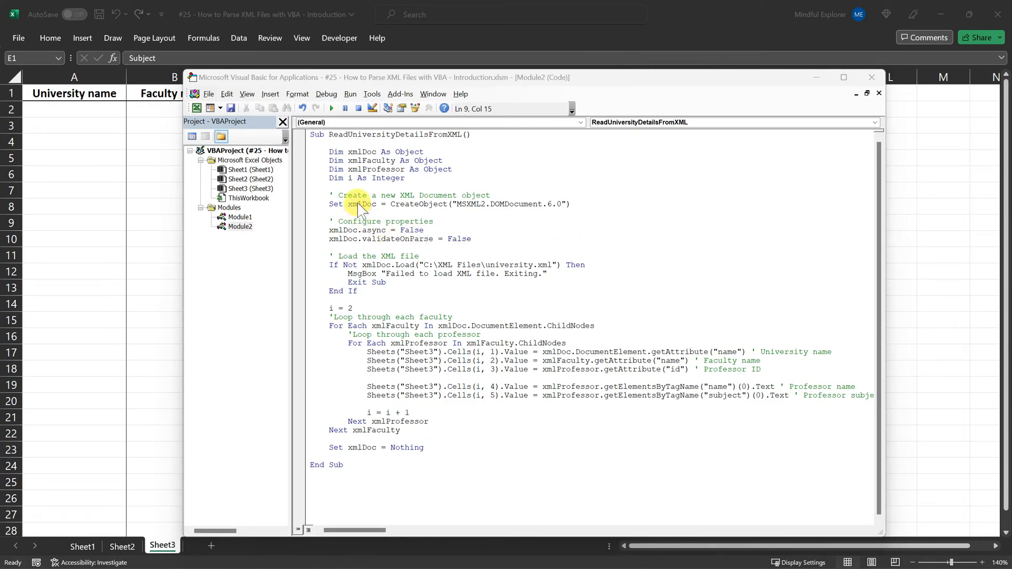
double_click(361, 204)
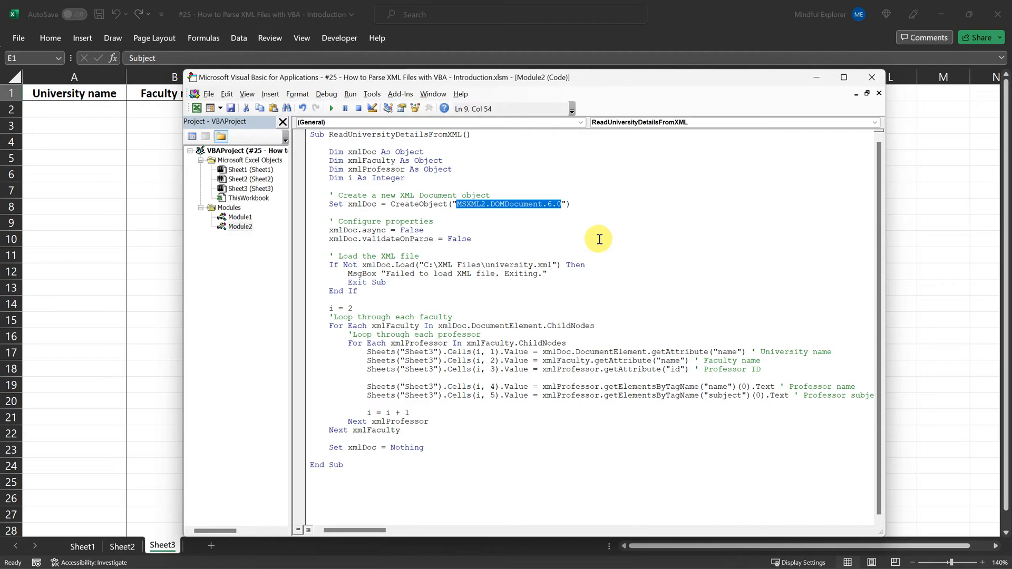
mouse_move(569, 236)
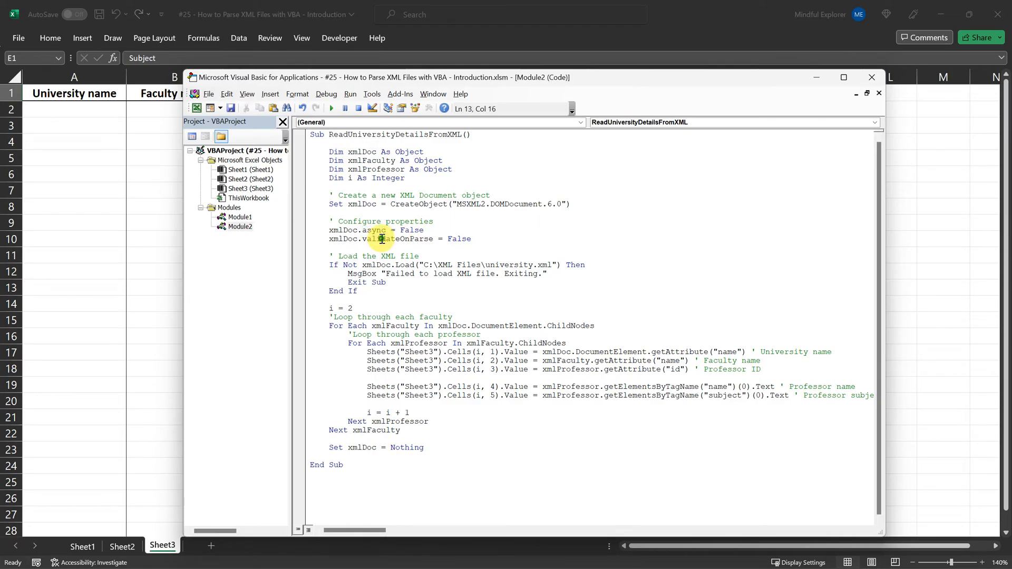
click(475, 241)
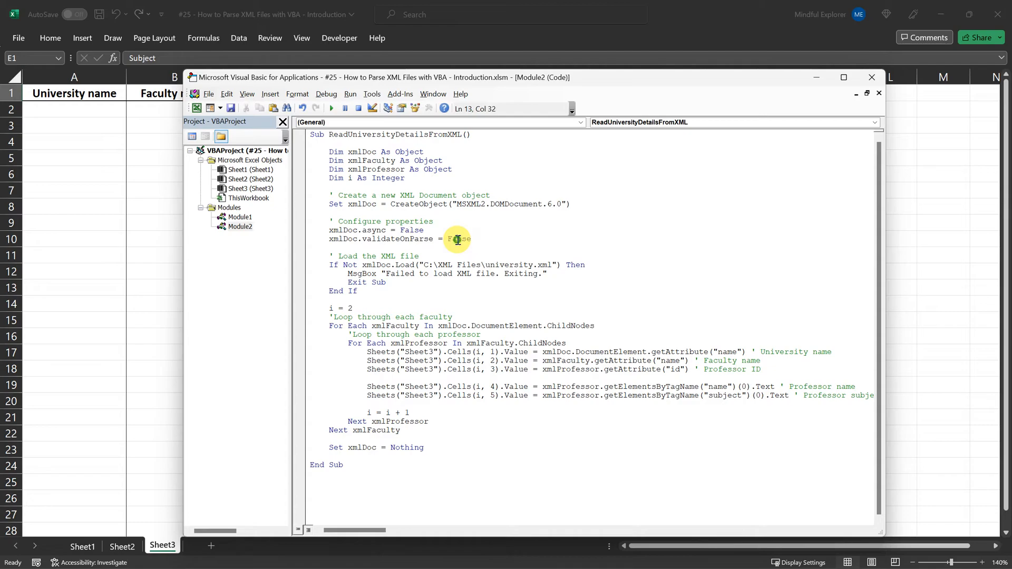
click(459, 239)
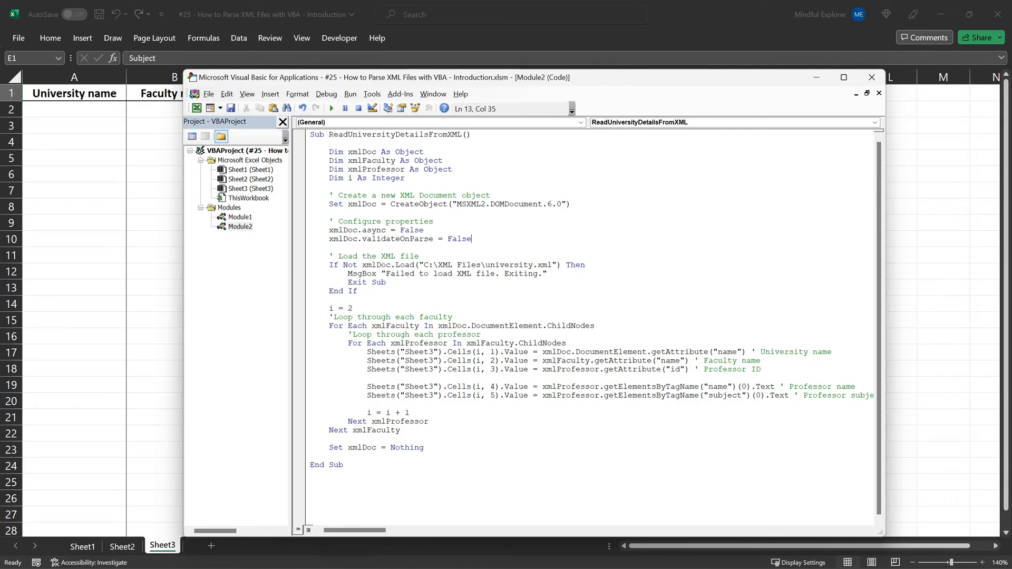
click(345, 343)
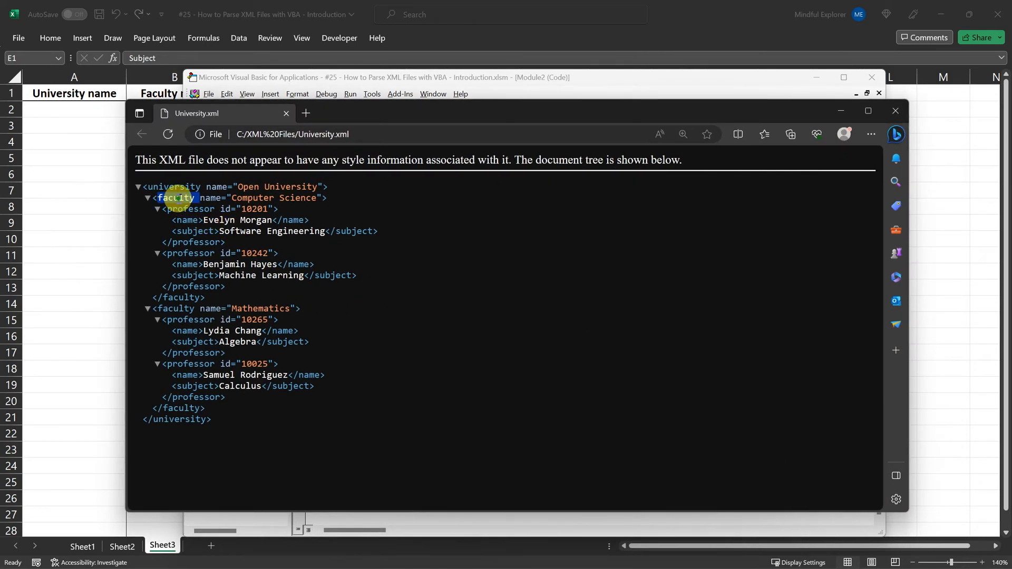
Highlight the faculty element, faculty name lookup and xmlDoc university name reference.
double_click(176, 308)
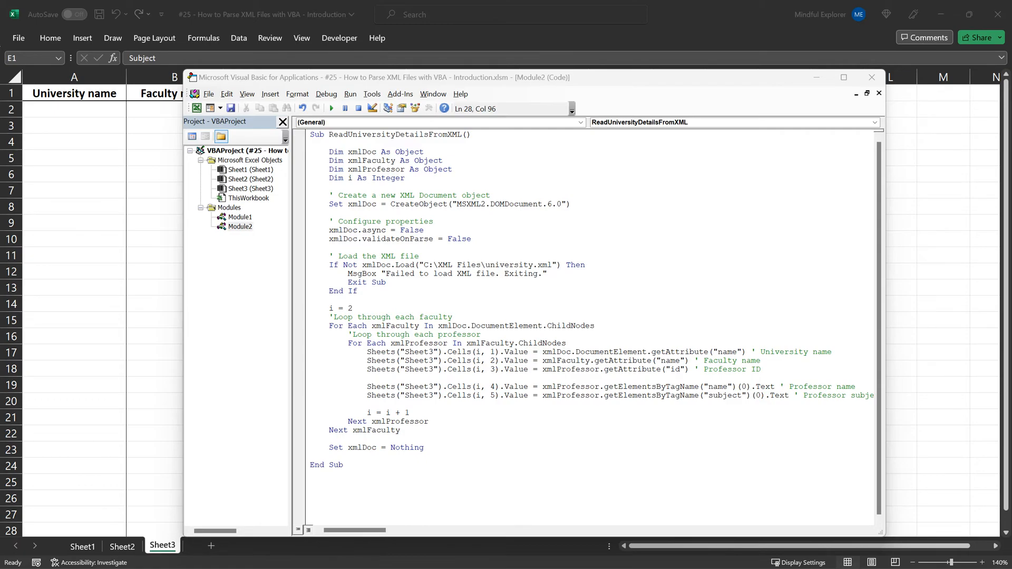
double_click(679, 352)
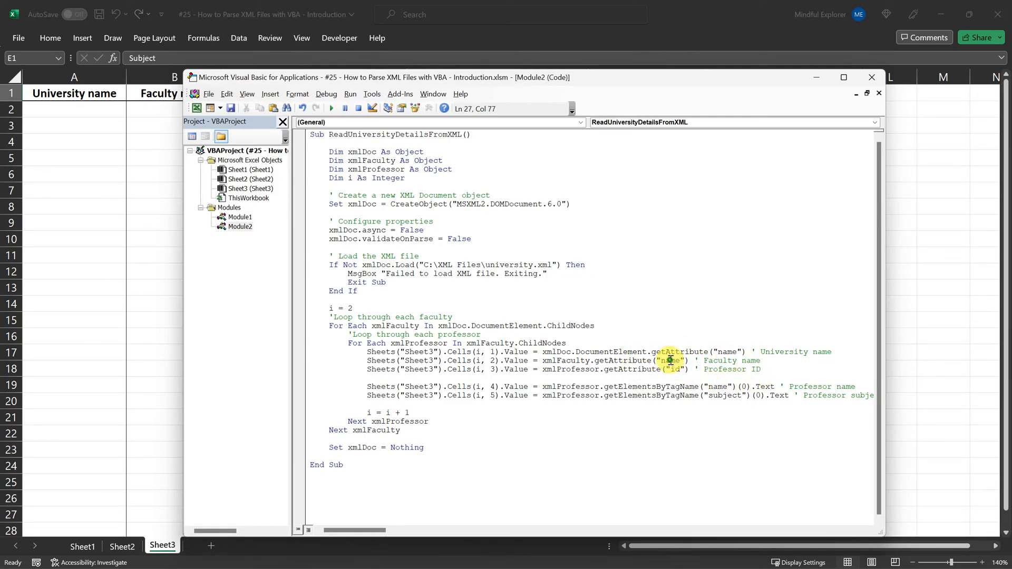
double_click(673, 369)
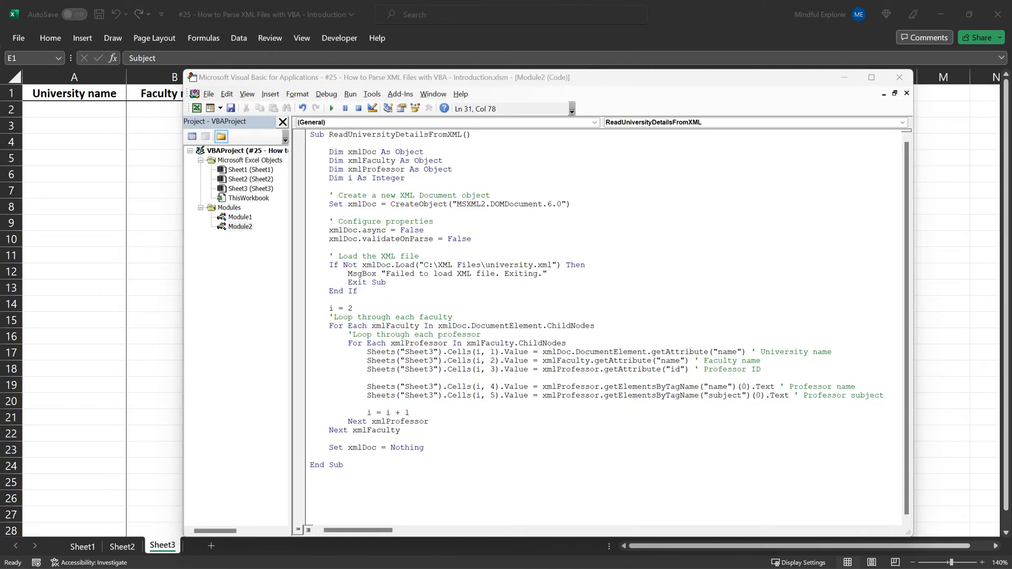
double_click(554, 352)
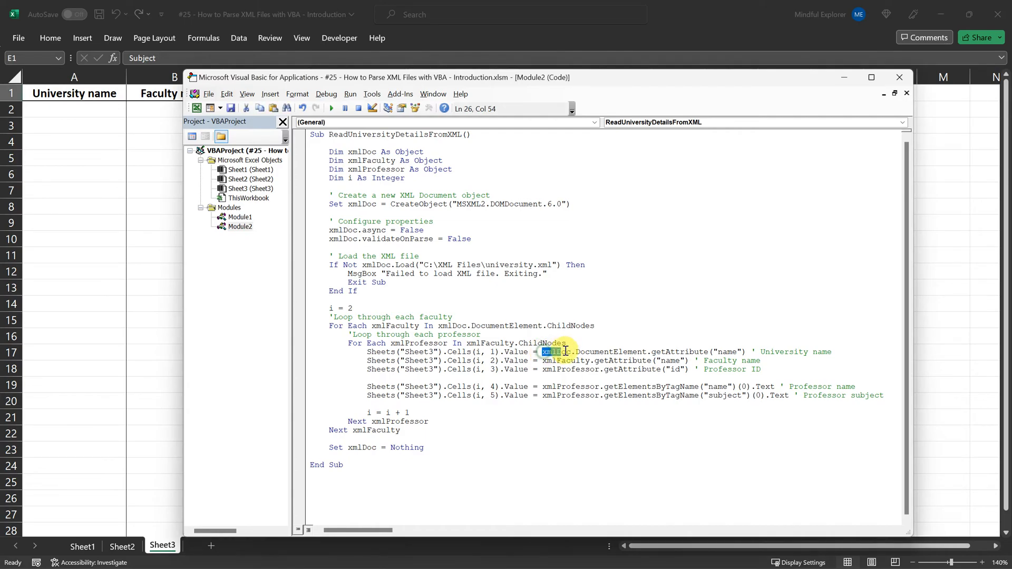
drag(546, 352, 688, 352)
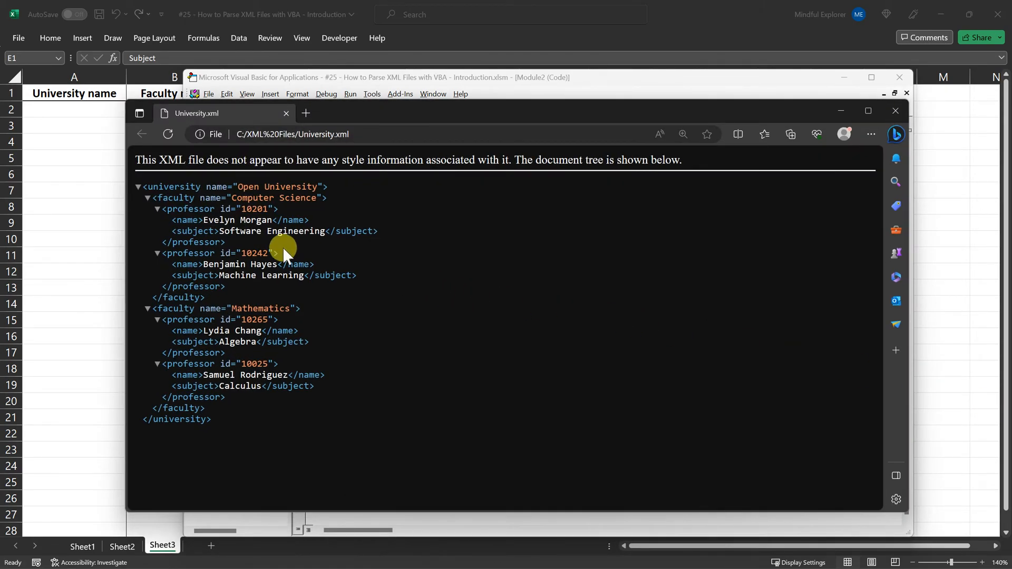
Collapse the university node, then expand it to show the two faculties.
click(138, 186)
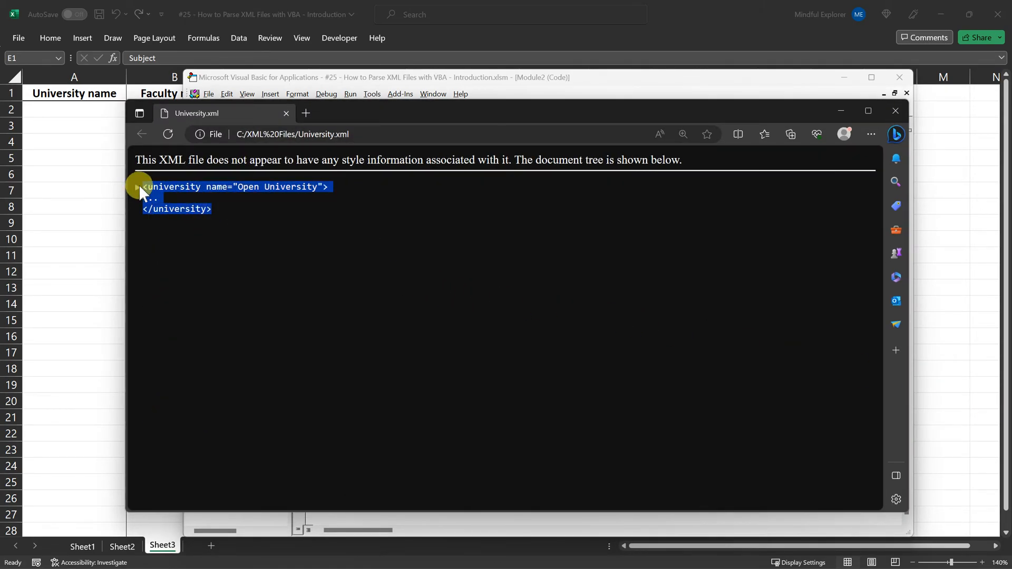
click(138, 187)
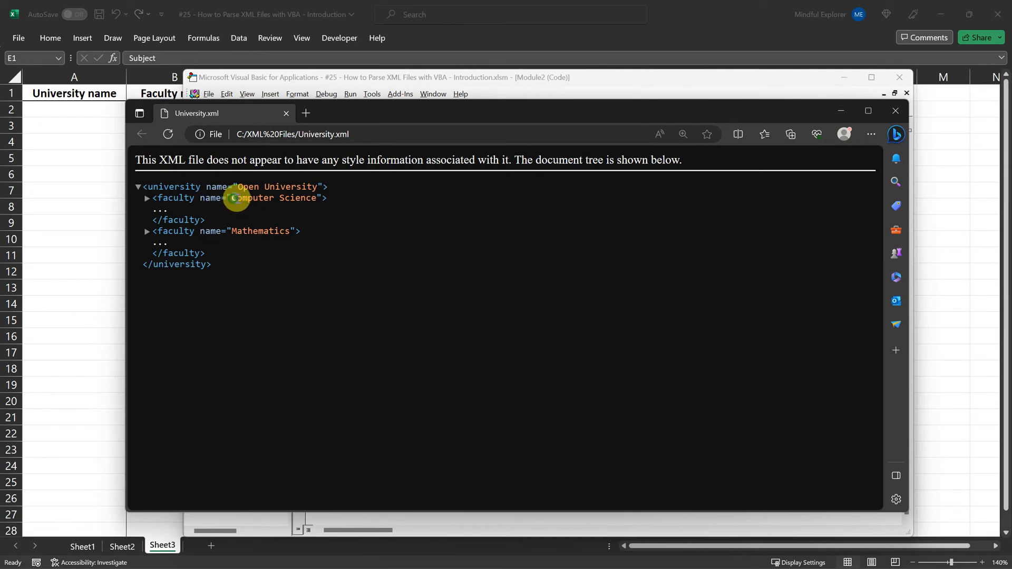
mouse_move(232, 231)
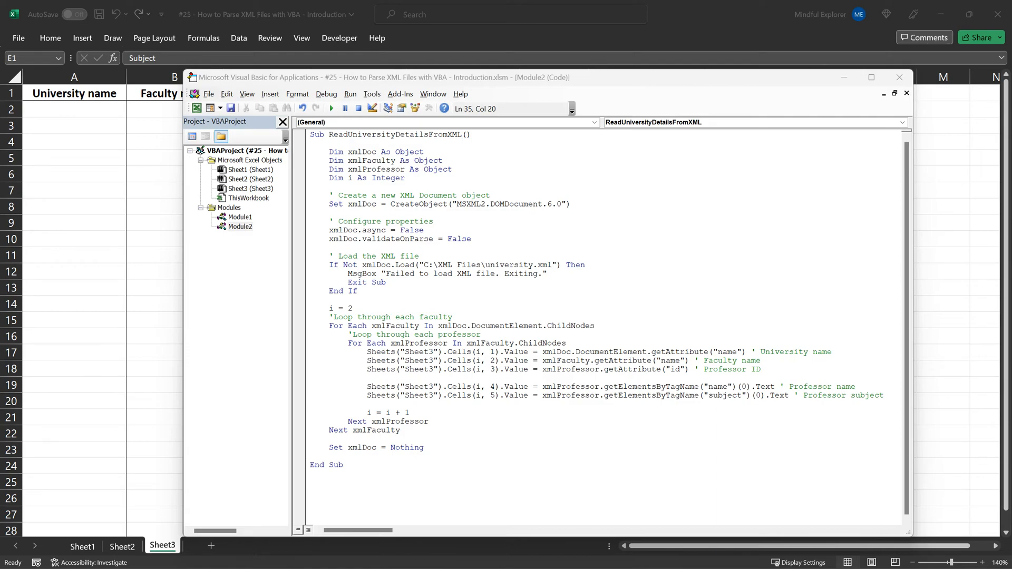
Bring the fully expanded University.xml with both faculties and four professors back.
double_click(650, 386)
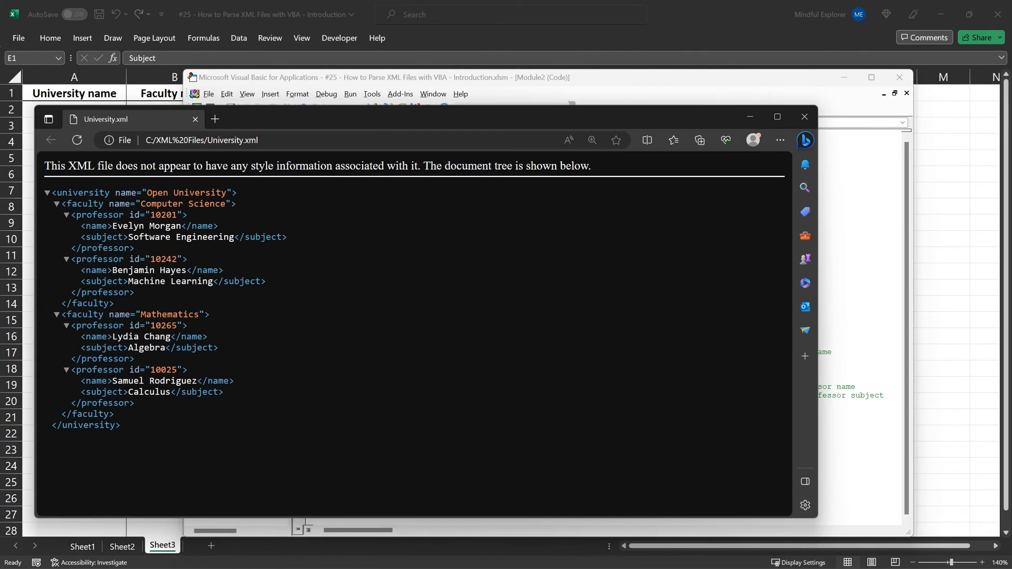
Highlight the first professor's name and subject lines in University.xml.
double_click(102, 237)
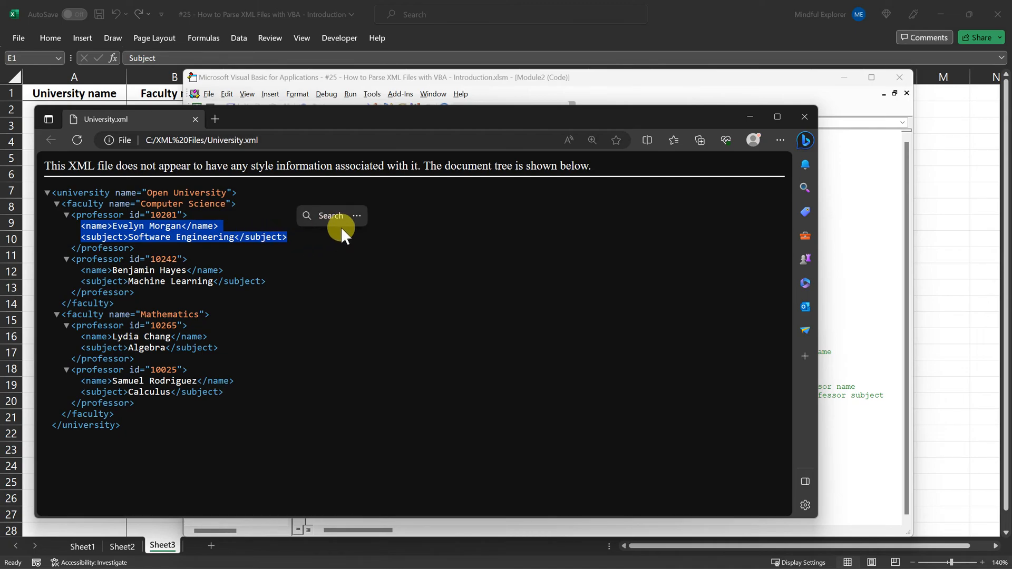
mouse_move(340, 245)
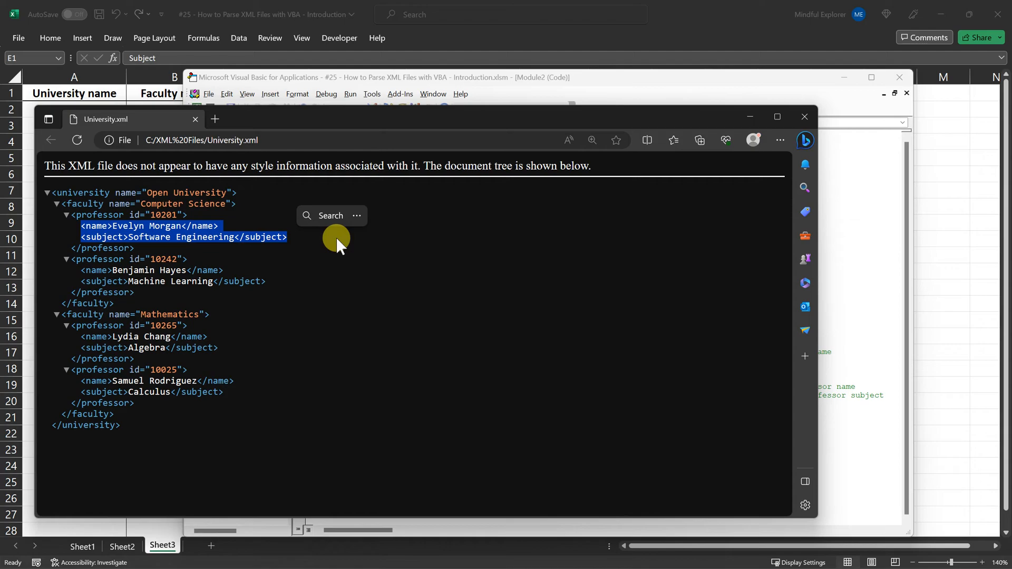
mouse_move(111, 230)
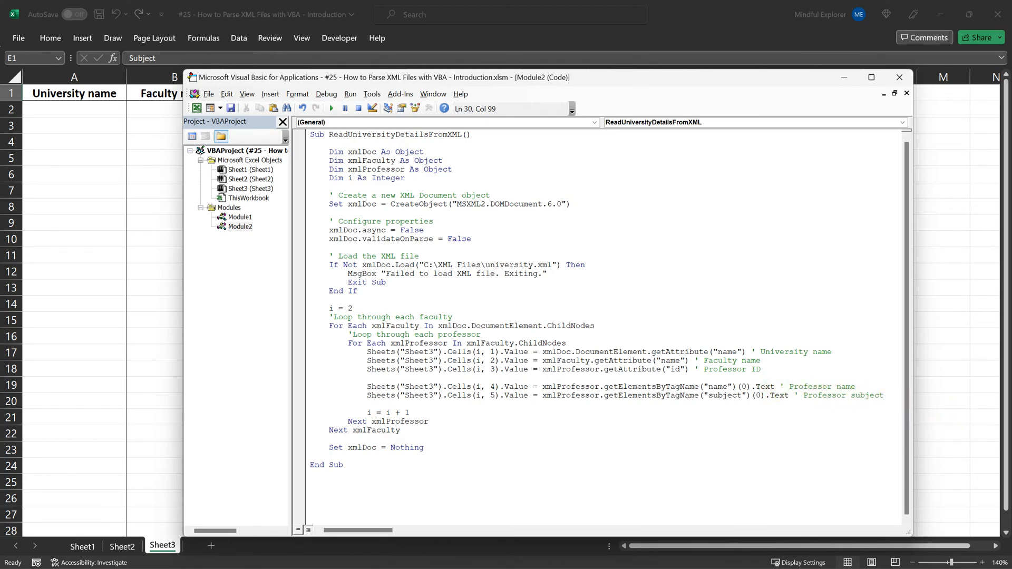
mouse_move(750, 403)
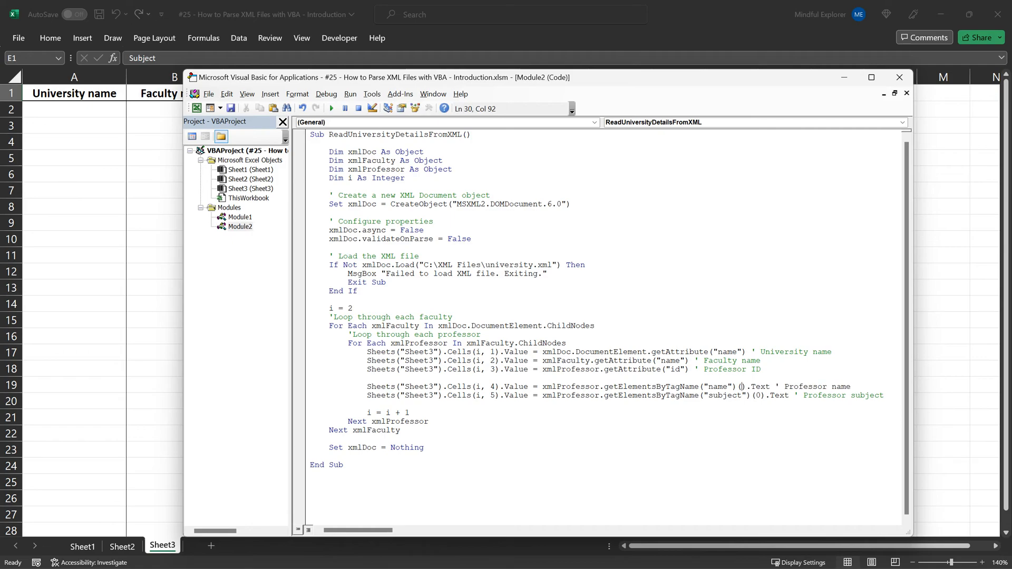
Add the (0) index to the name line and run ReadUniversityDetailsFromXML to fill Sheet3.
text(0)
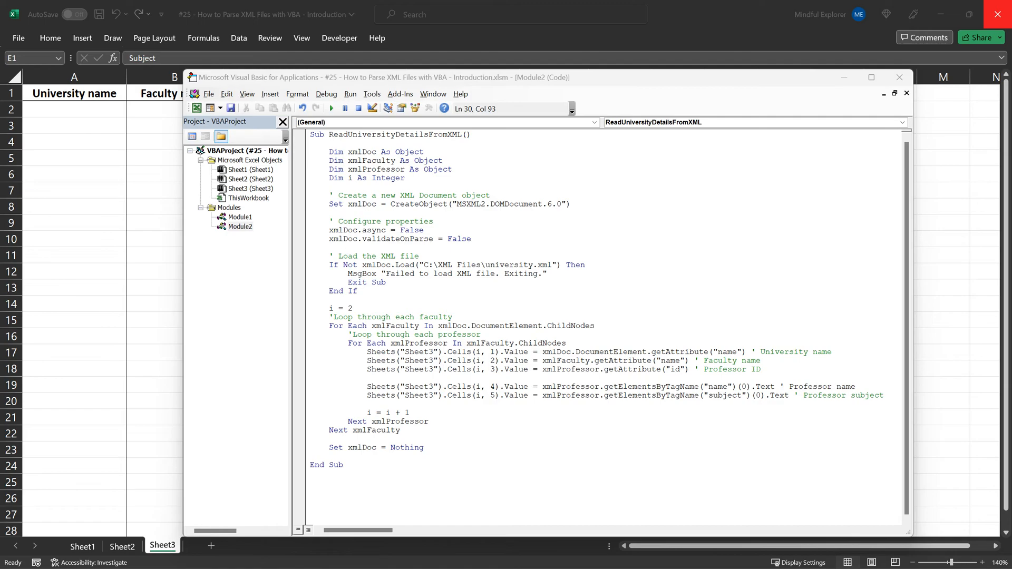
mouse_move(420, 150)
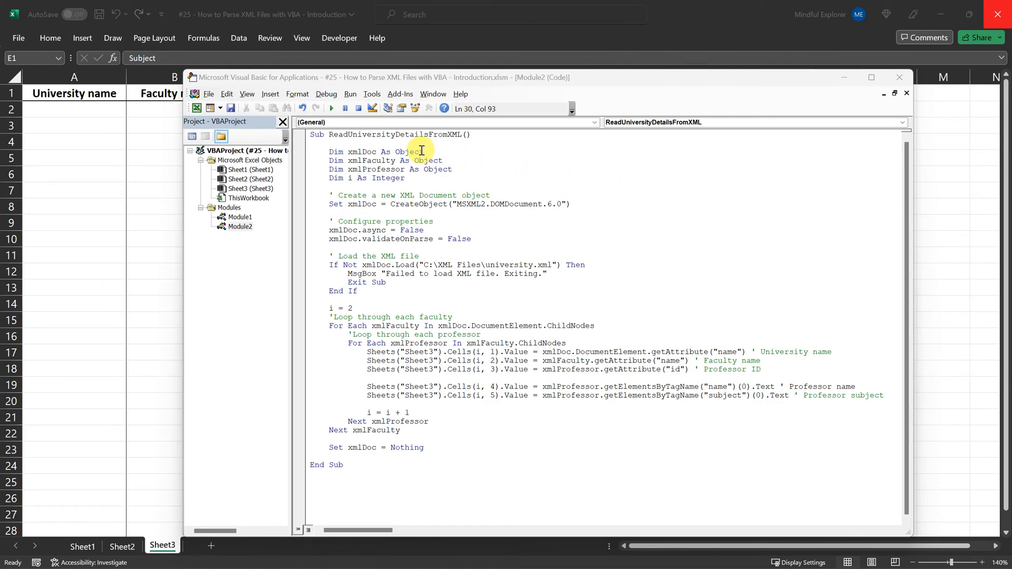
click(331, 108)
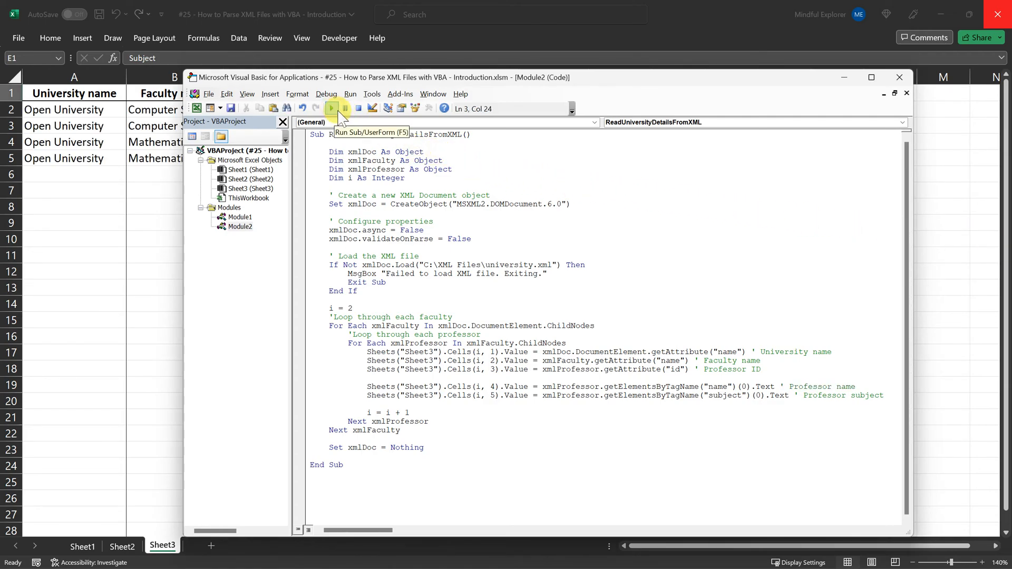
click(331, 108)
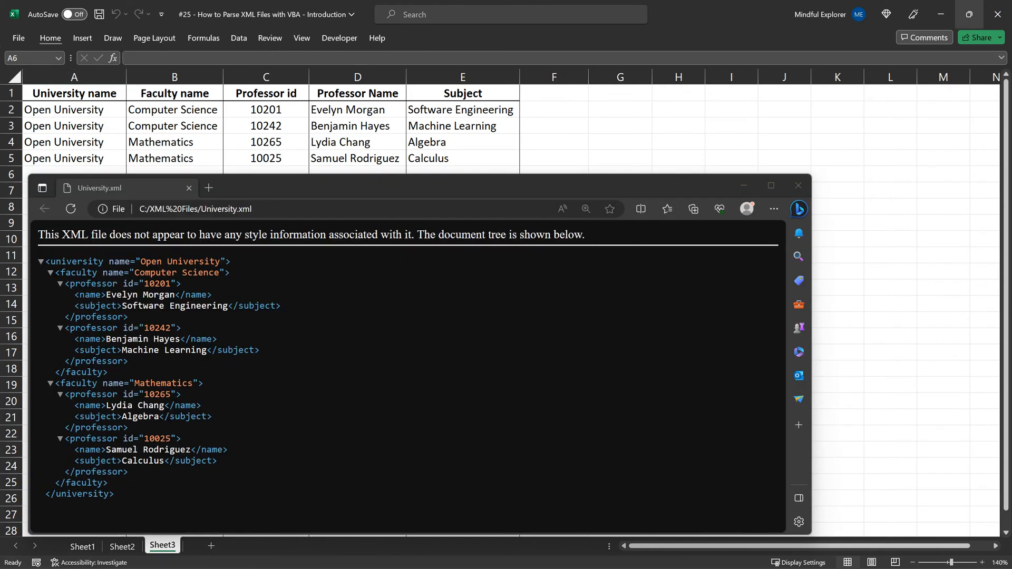